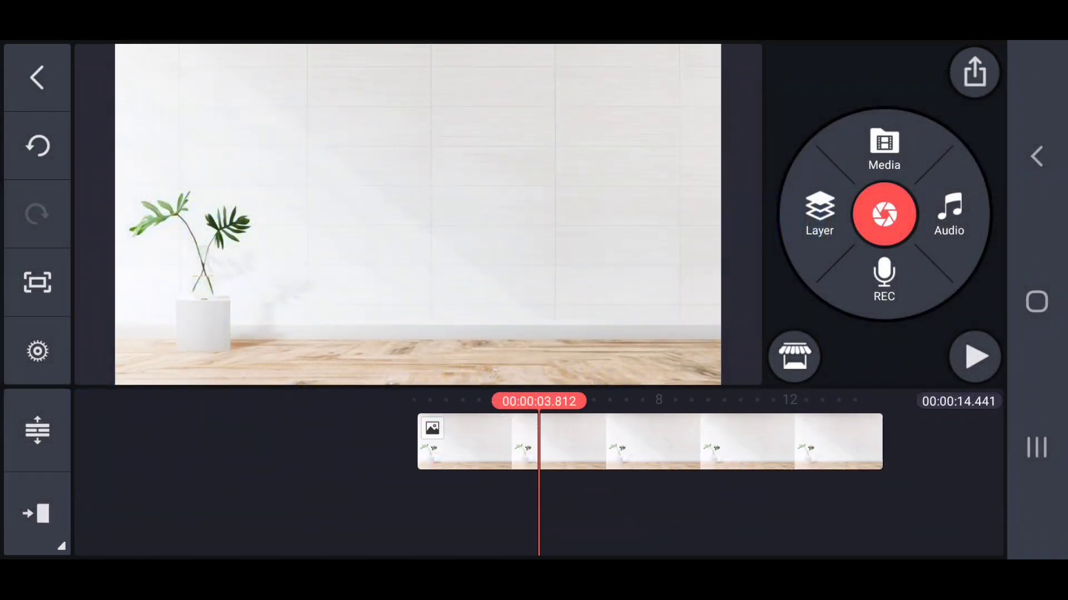
- Add Untitled 32_1080p.mp4 from Export as a media layer and enable its chroma key
click(819, 215)
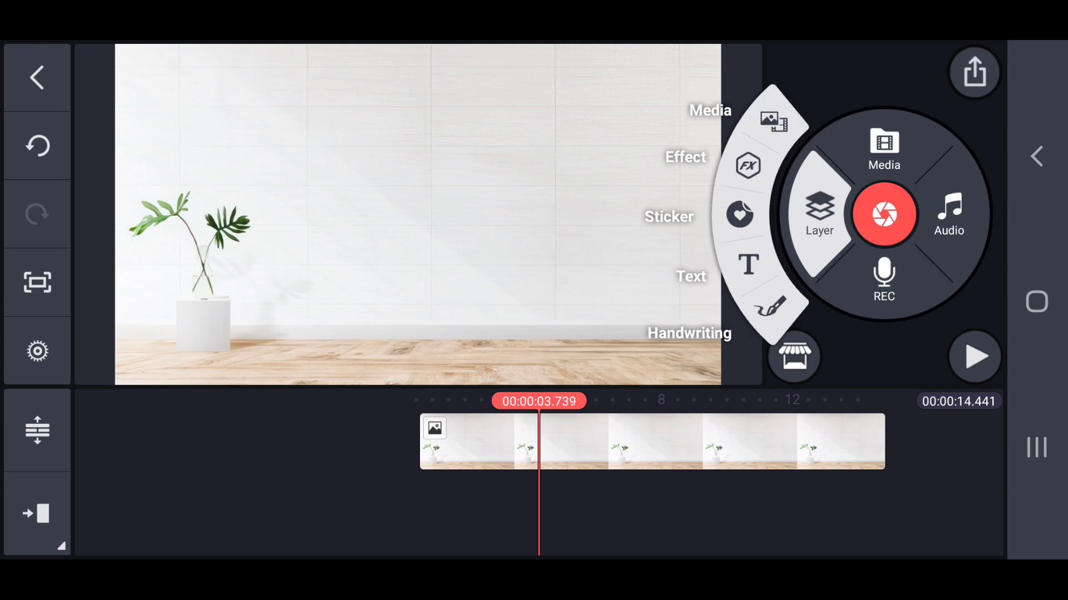
click(883, 147)
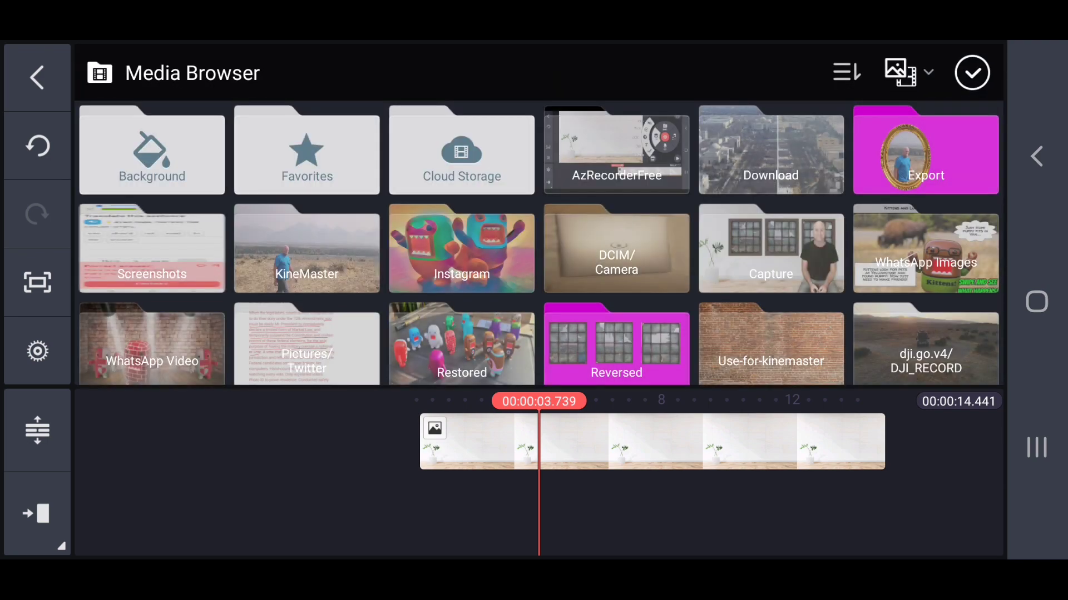
click(924, 149)
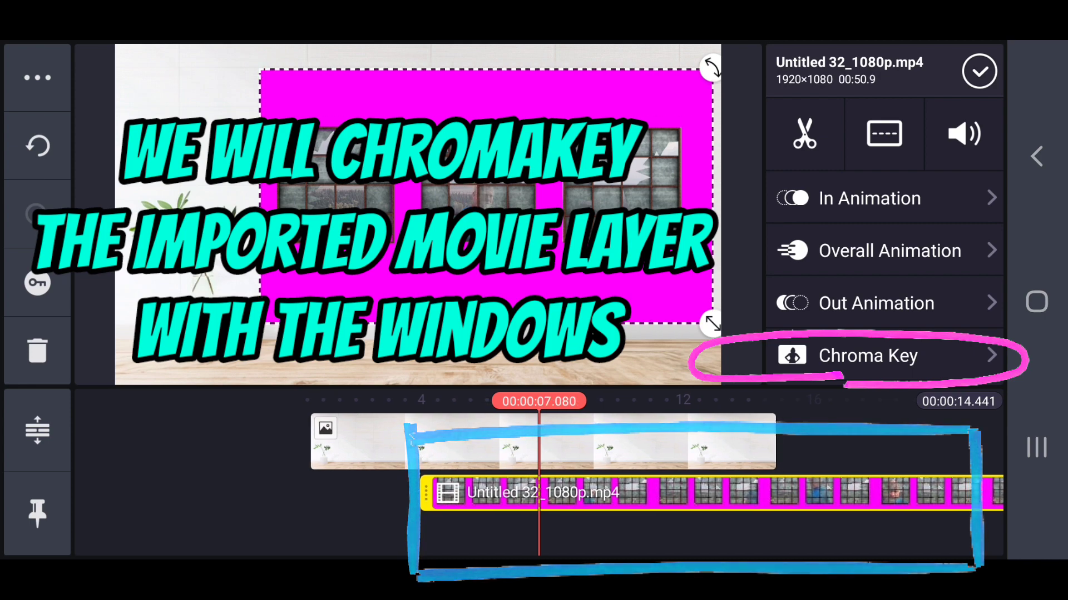
click(868, 355)
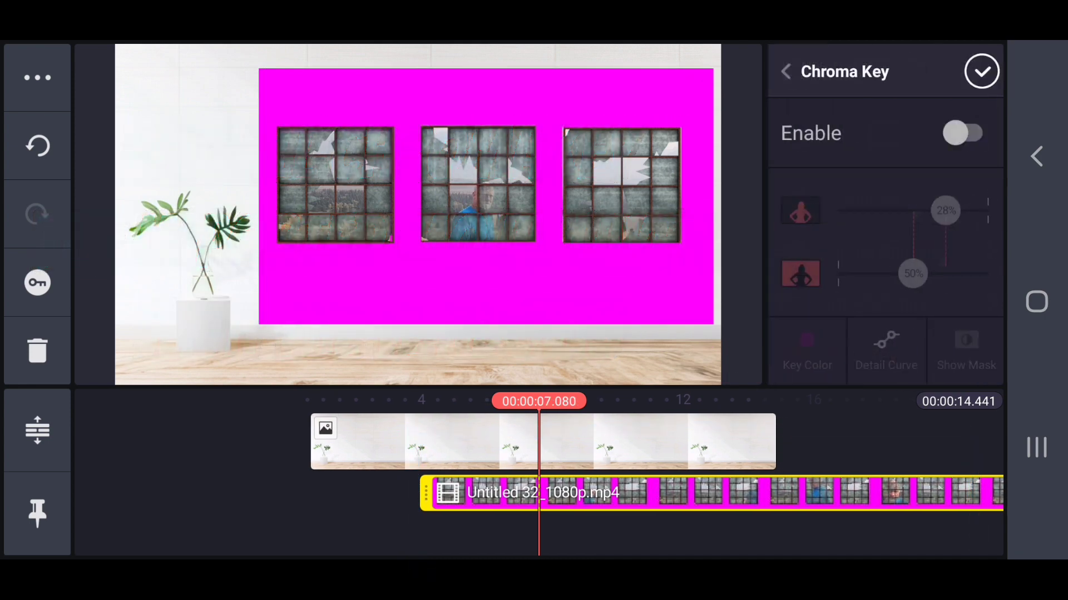
click(964, 133)
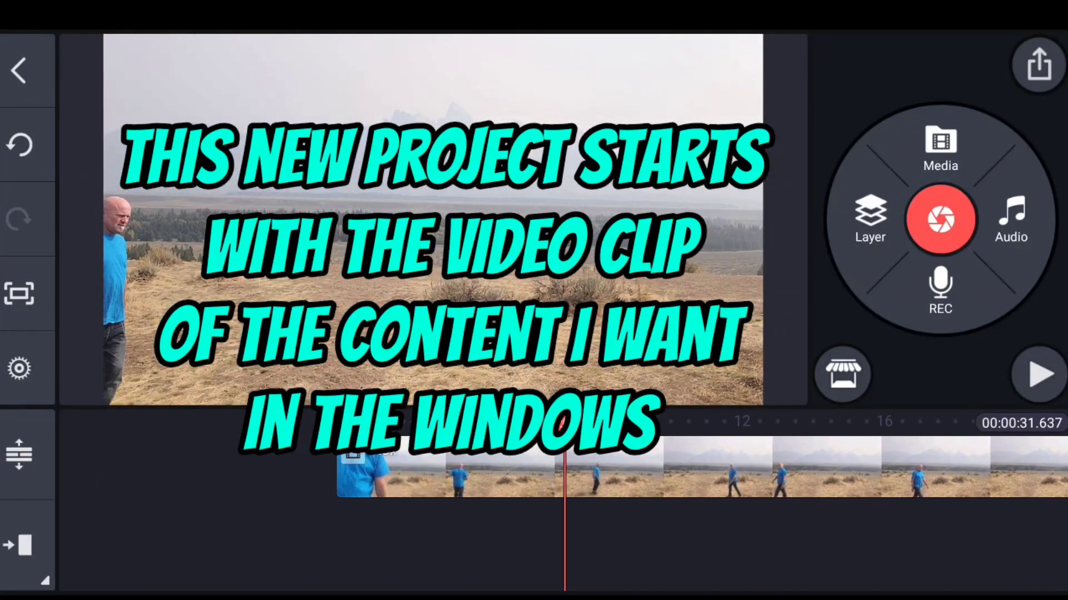
- Create a new project based on the field video clip of the walking man
click(870, 219)
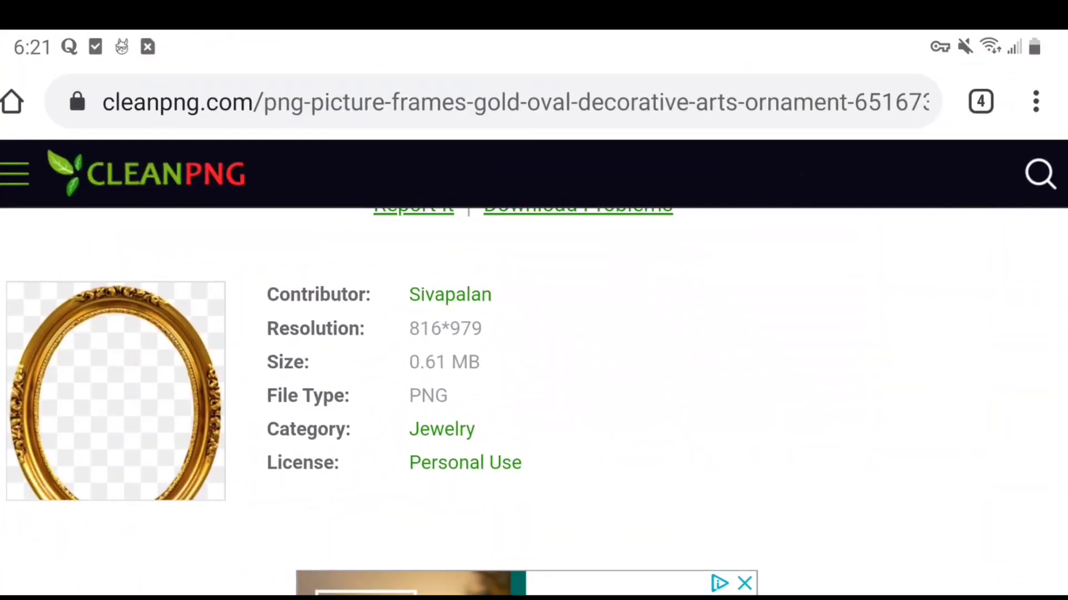
- Scroll the CleanPNG gold oval picture frame page down to the image details
scroll(down, 3)
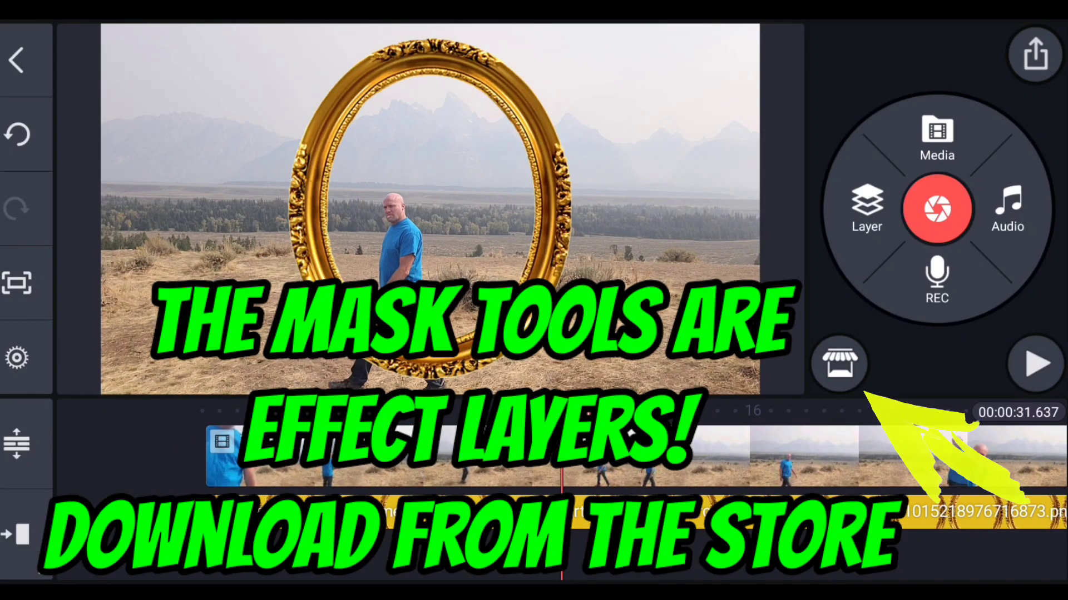
- Add a Shaped Mask effect layer, trying Circle, Heart and Hexagon, and keep Heart
click(866, 210)
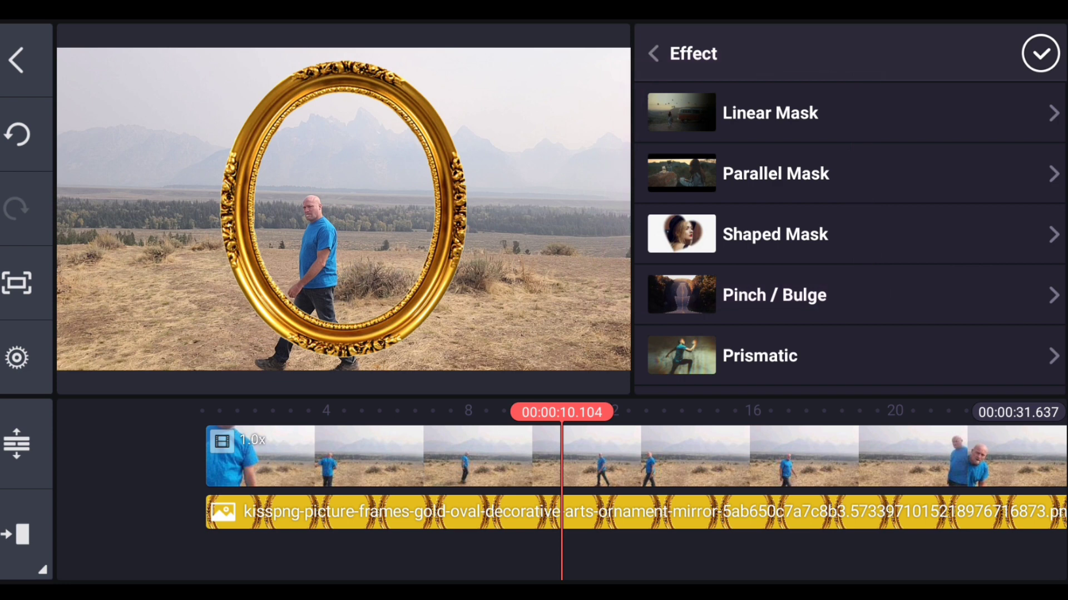
click(774, 234)
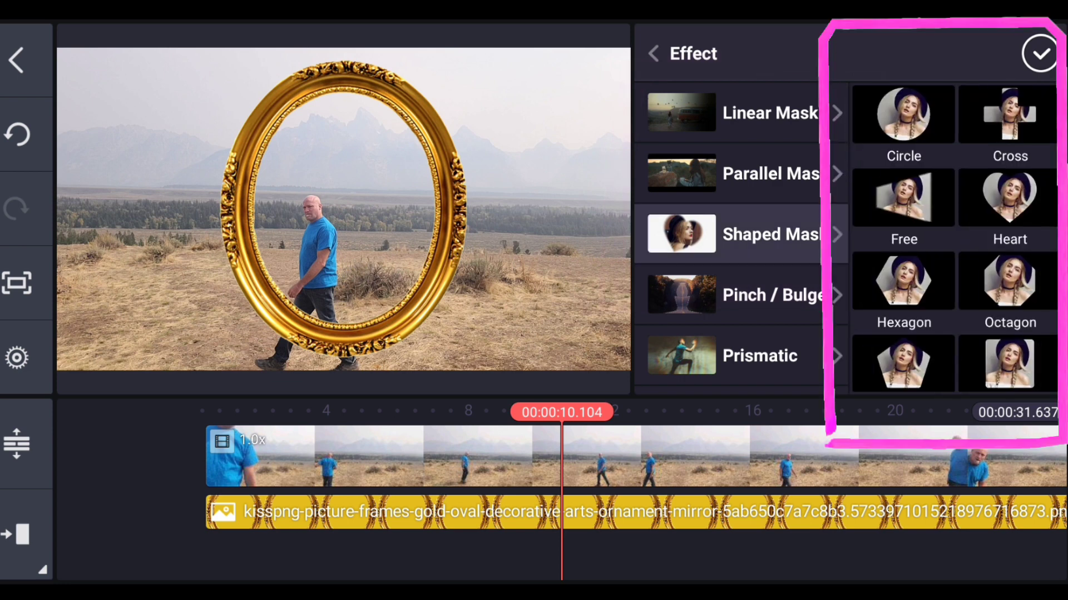
click(903, 113)
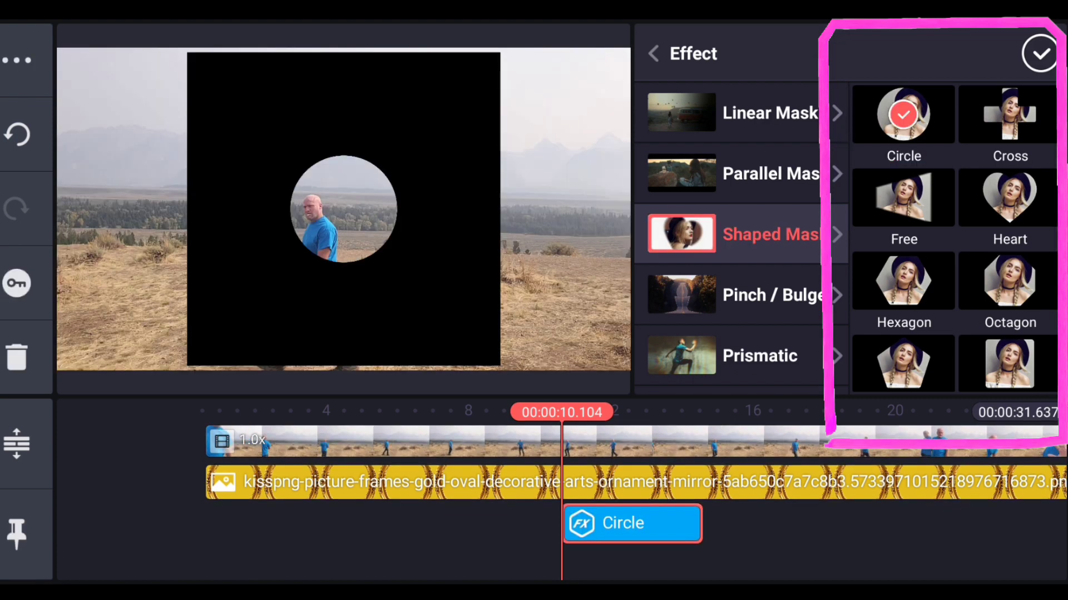
click(1009, 197)
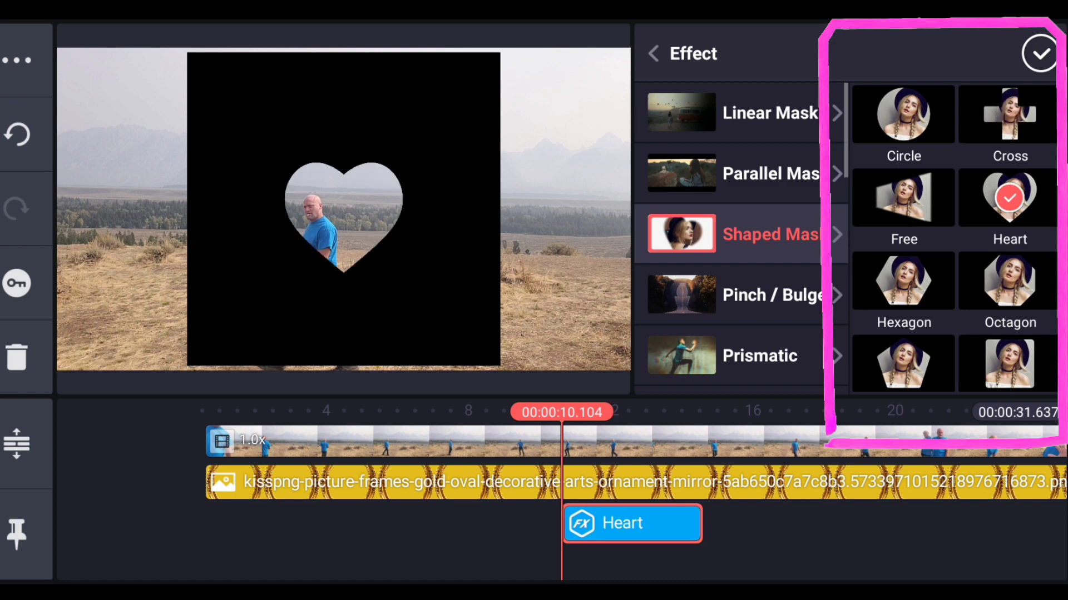
click(903, 282)
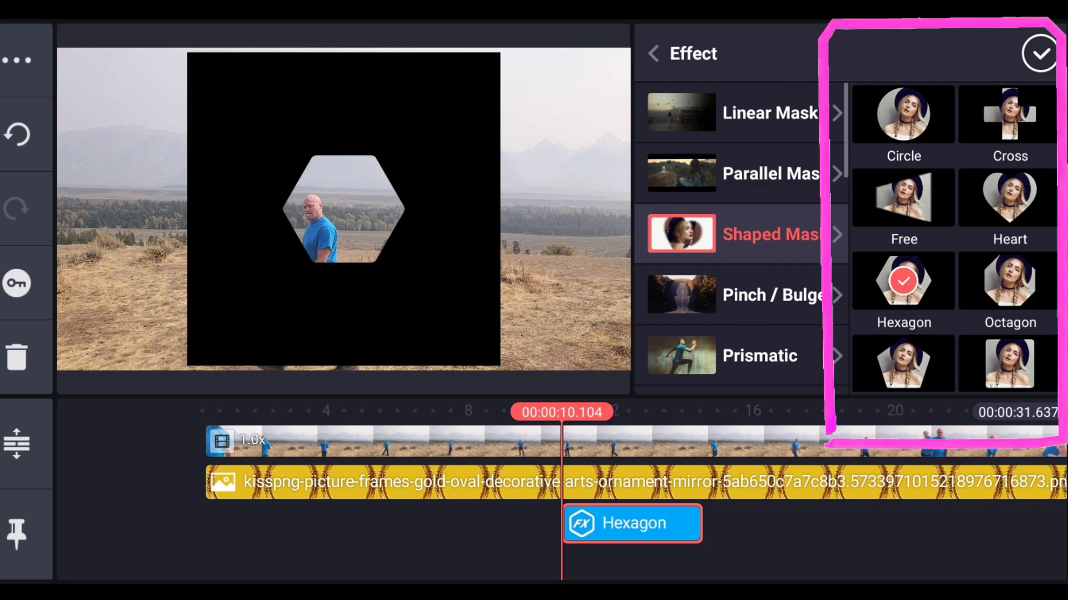
click(1008, 198)
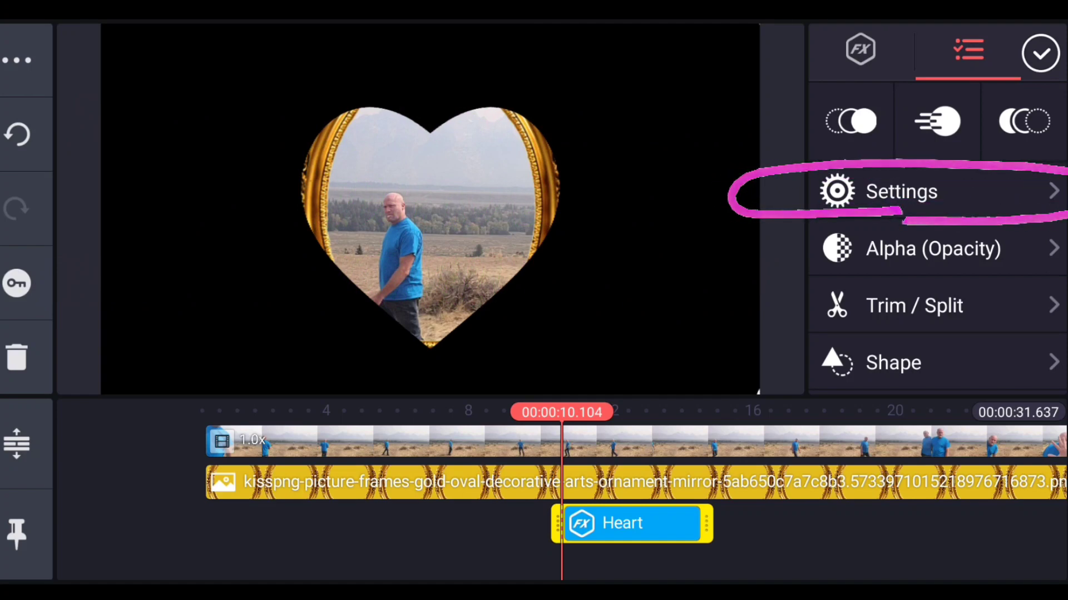
- In the heart mask settings, set its Angle to 28
click(900, 191)
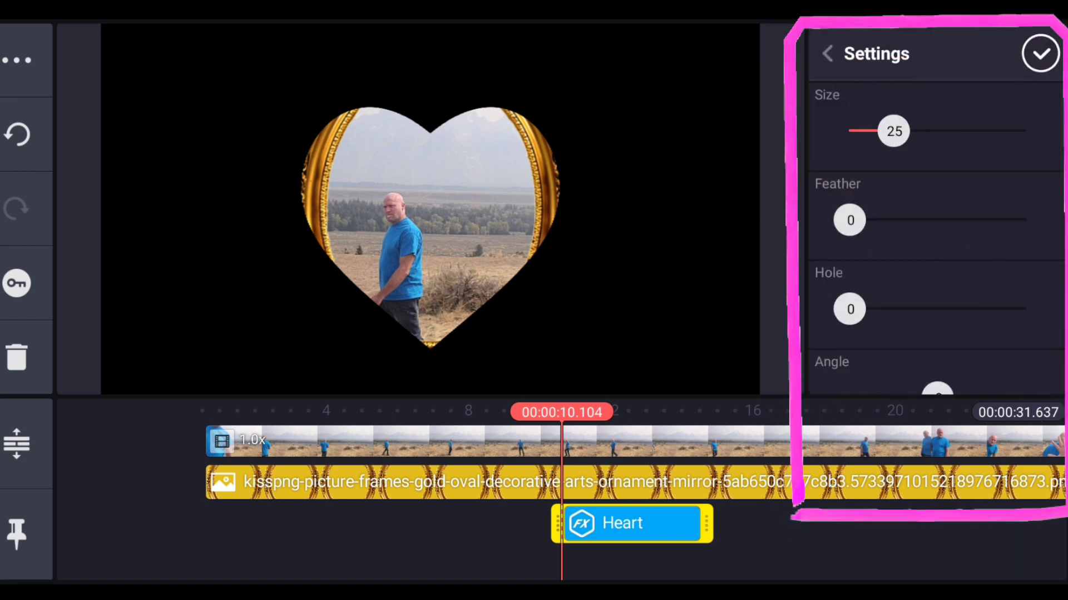
scroll(down, 3)
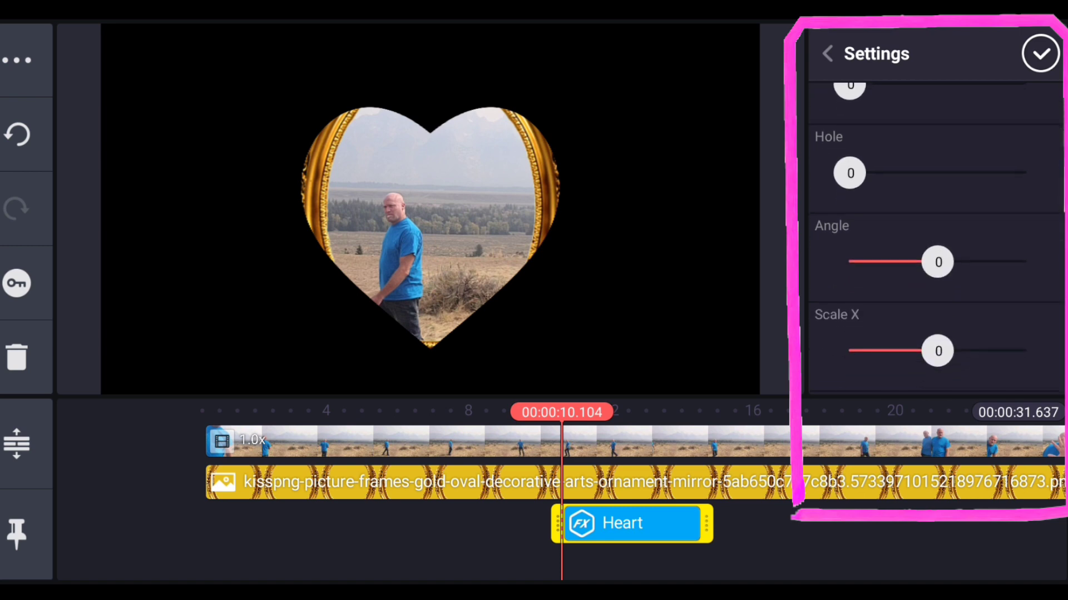
scroll(down, 3)
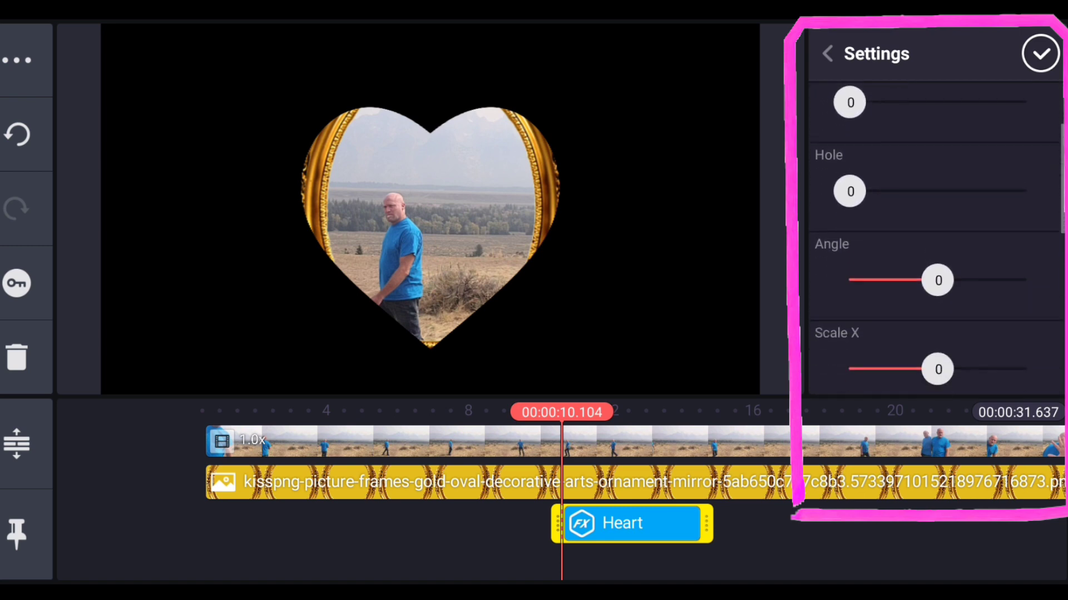
scroll(down, 3)
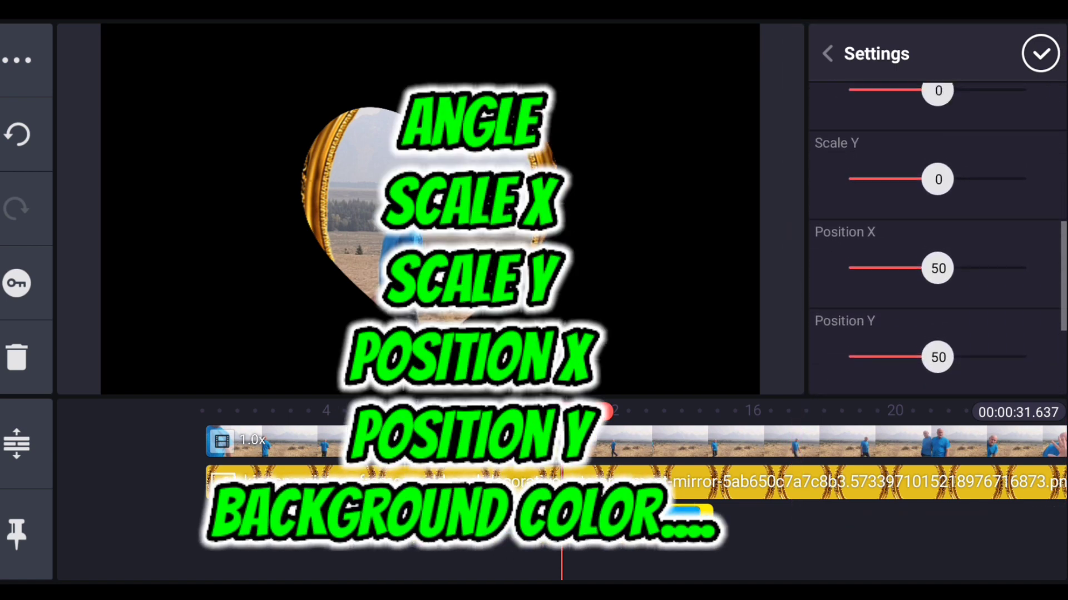
scroll(down, 3)
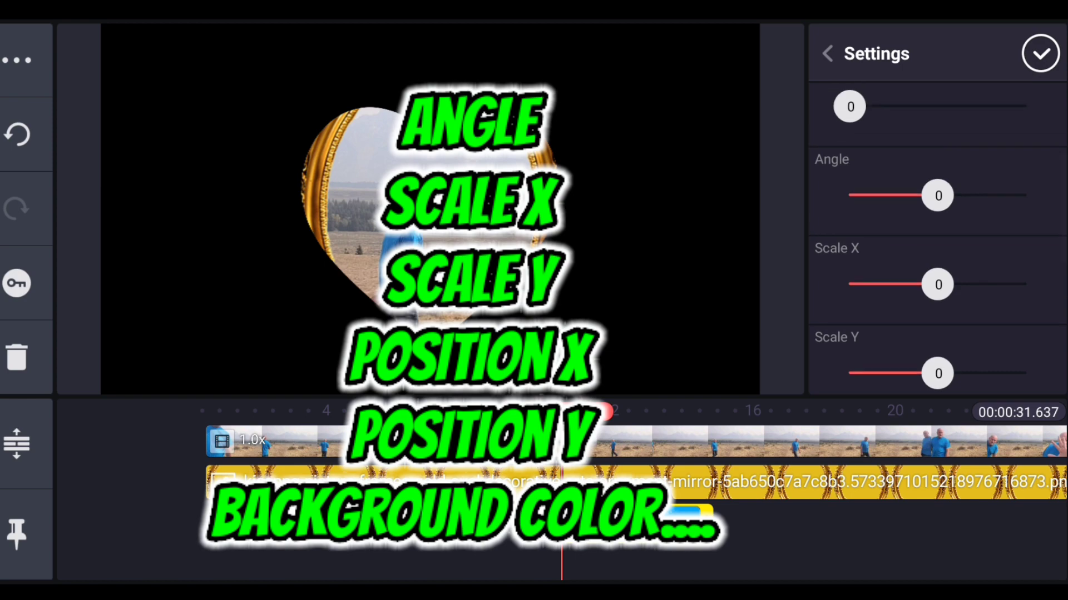
drag(938, 196, 926, 196)
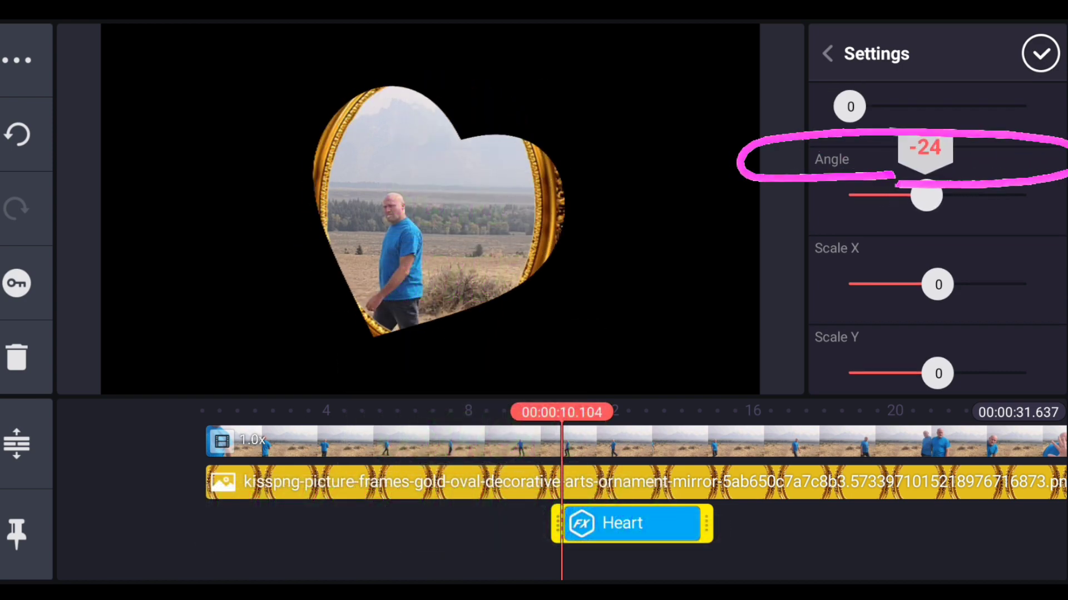
drag(926, 197, 947, 197)
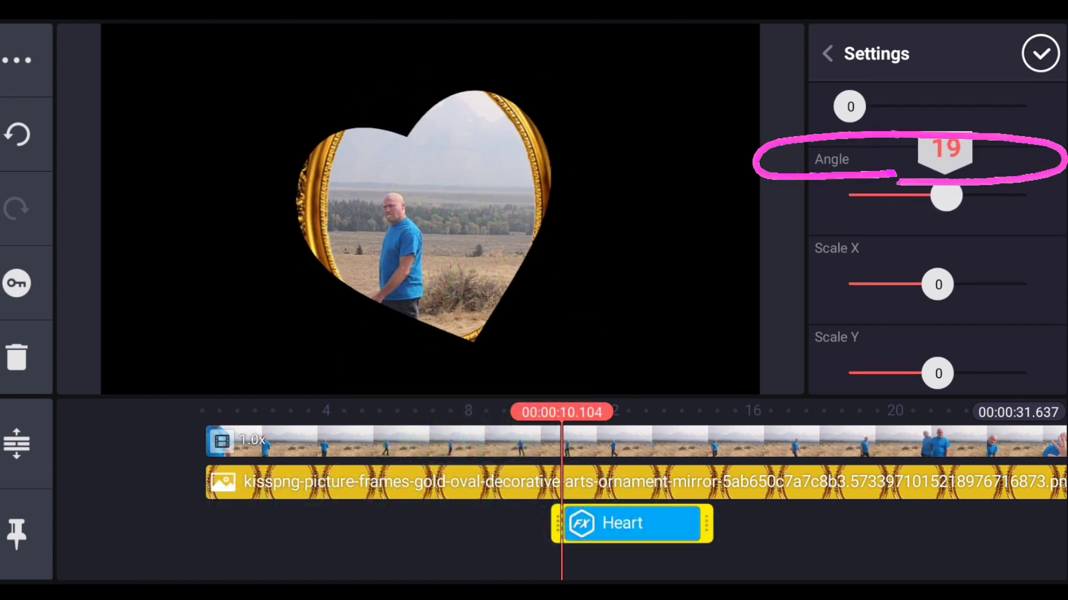
drag(947, 196, 952, 196)
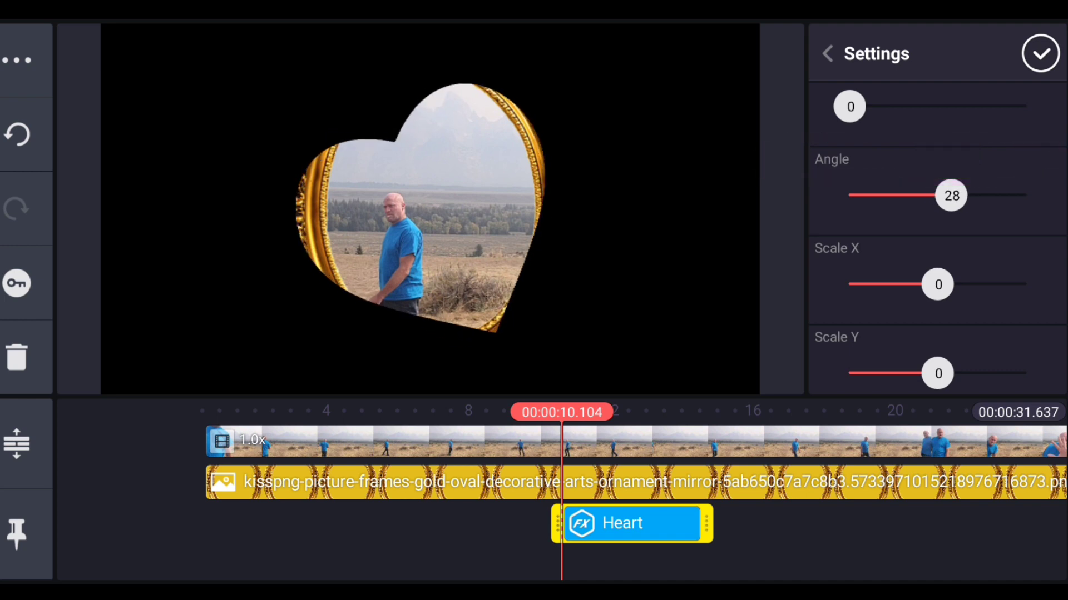
- Stretch the heart mask wider with Scale X/Y and shift it left to frame the man
drag(938, 285, 941, 284)
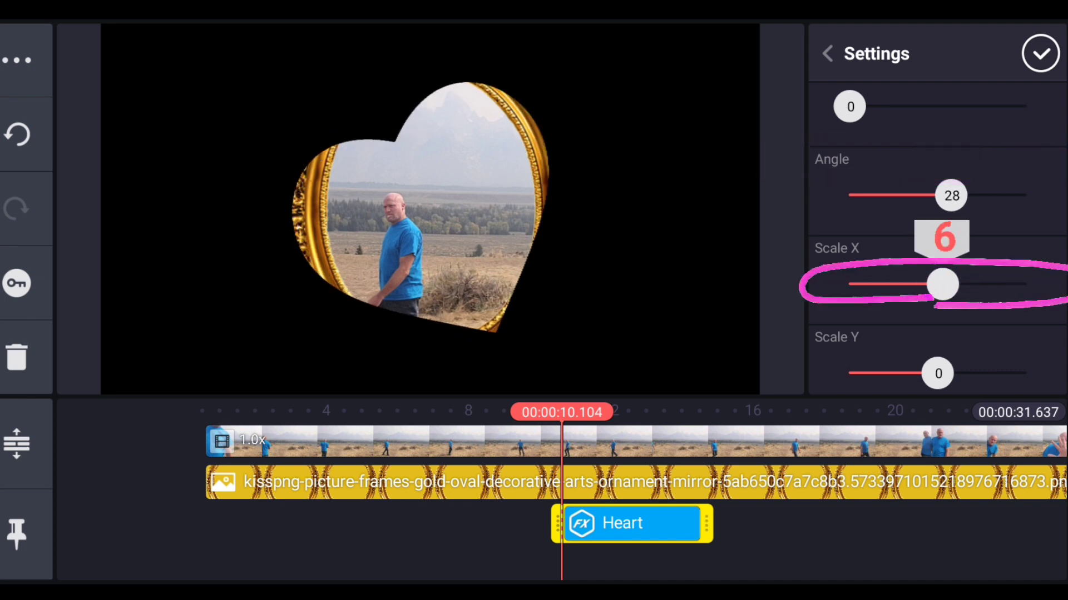
drag(941, 285, 960, 284)
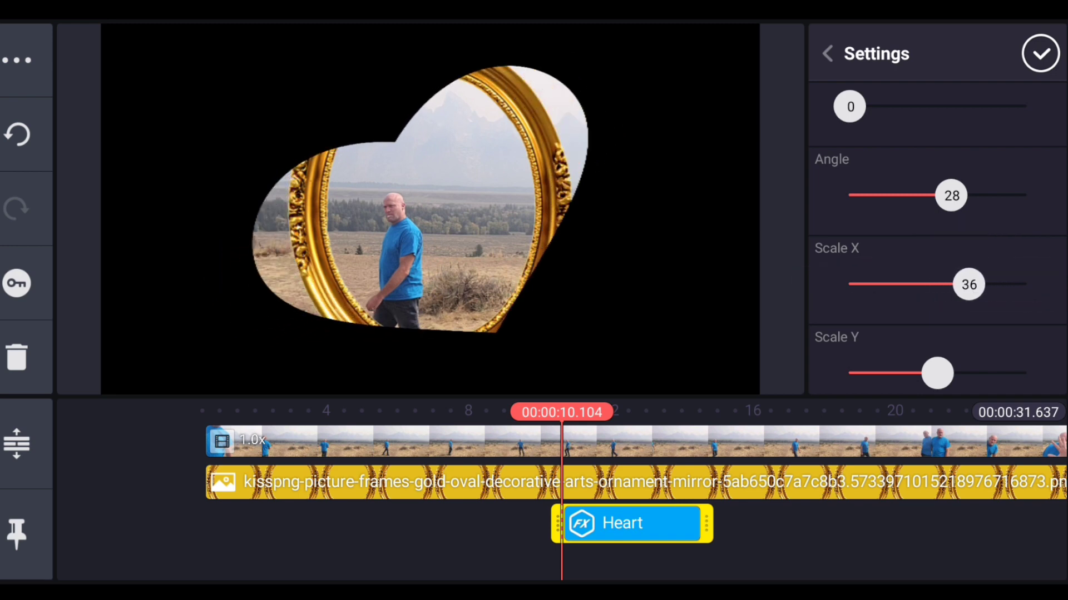
drag(936, 373, 953, 373)
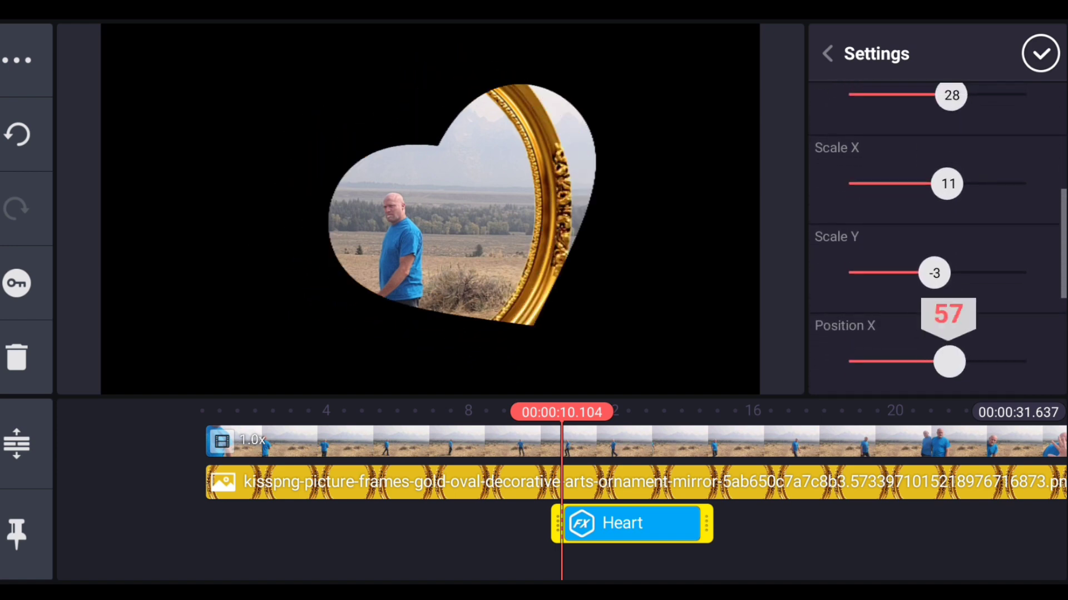
drag(948, 361, 898, 361)
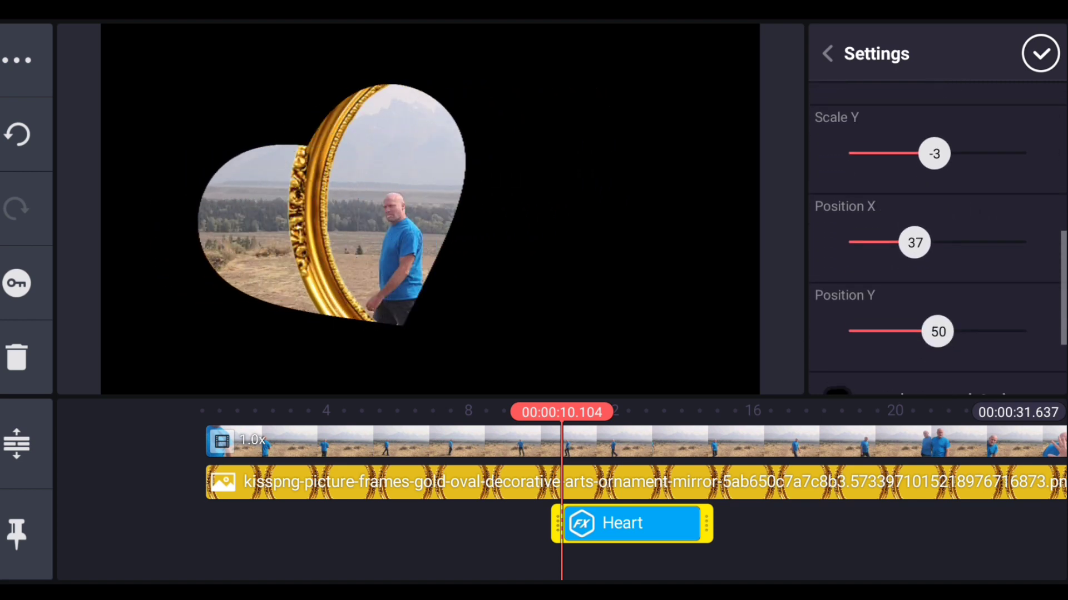
drag(936, 332, 946, 312)
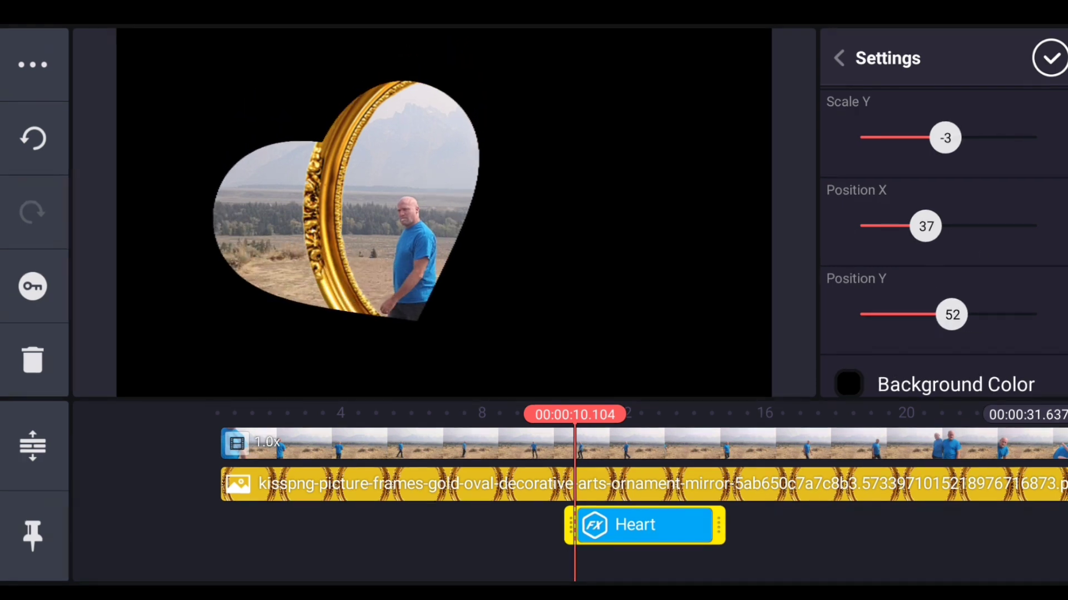
- Change the mask shape to Circle and send the masked video behind the gold frame PNG
click(839, 57)
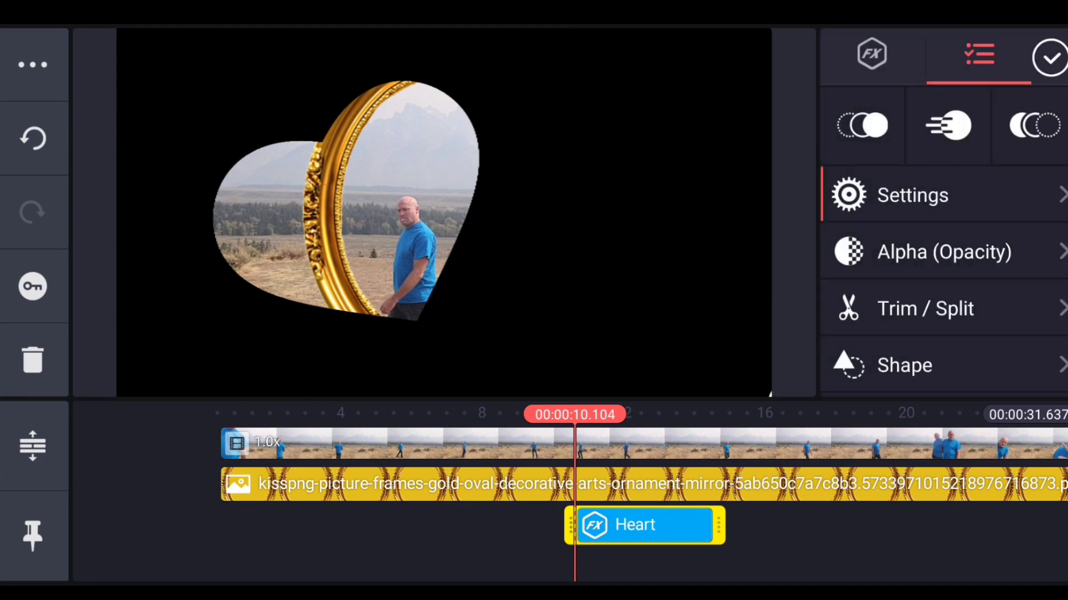
click(904, 365)
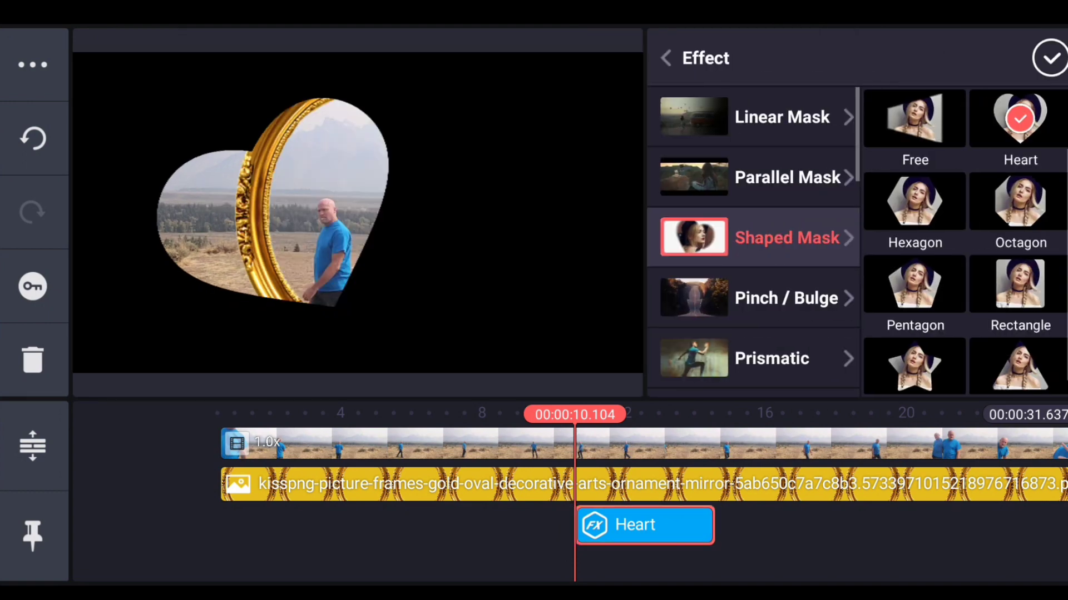
click(914, 117)
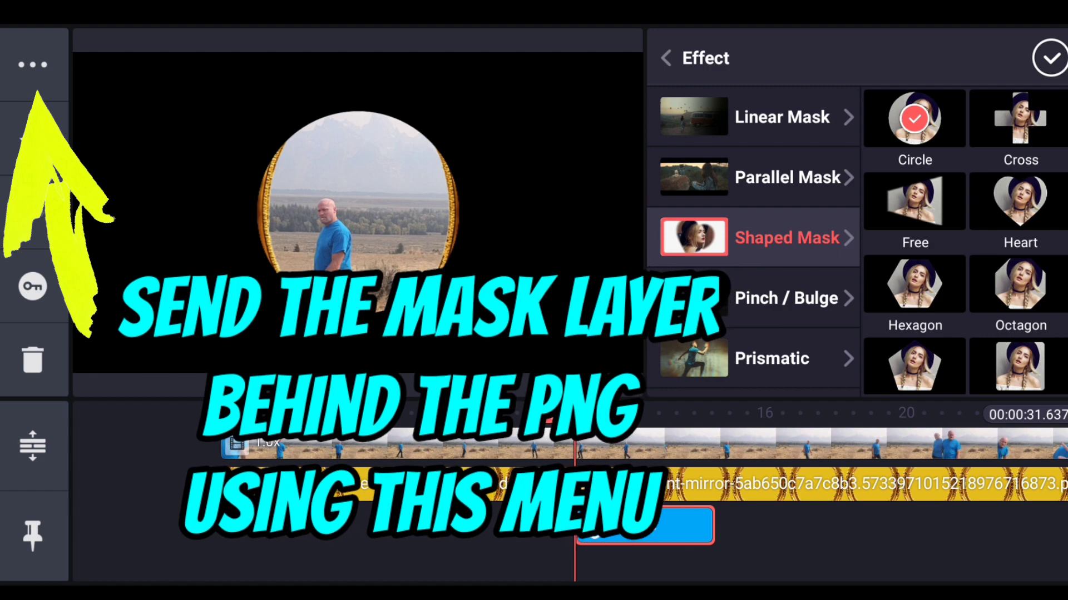
click(33, 64)
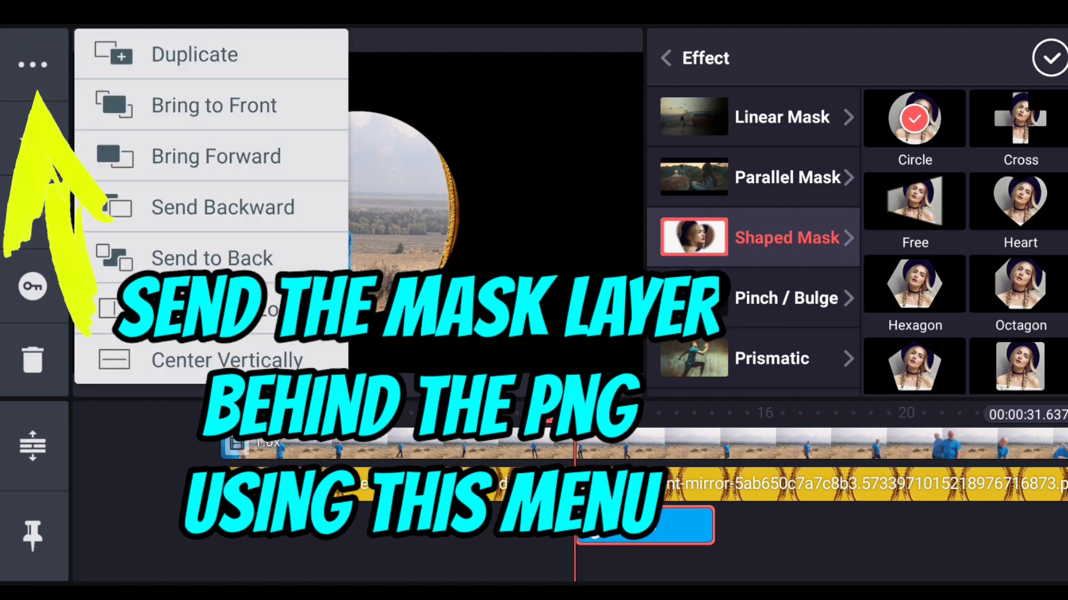
click(212, 258)
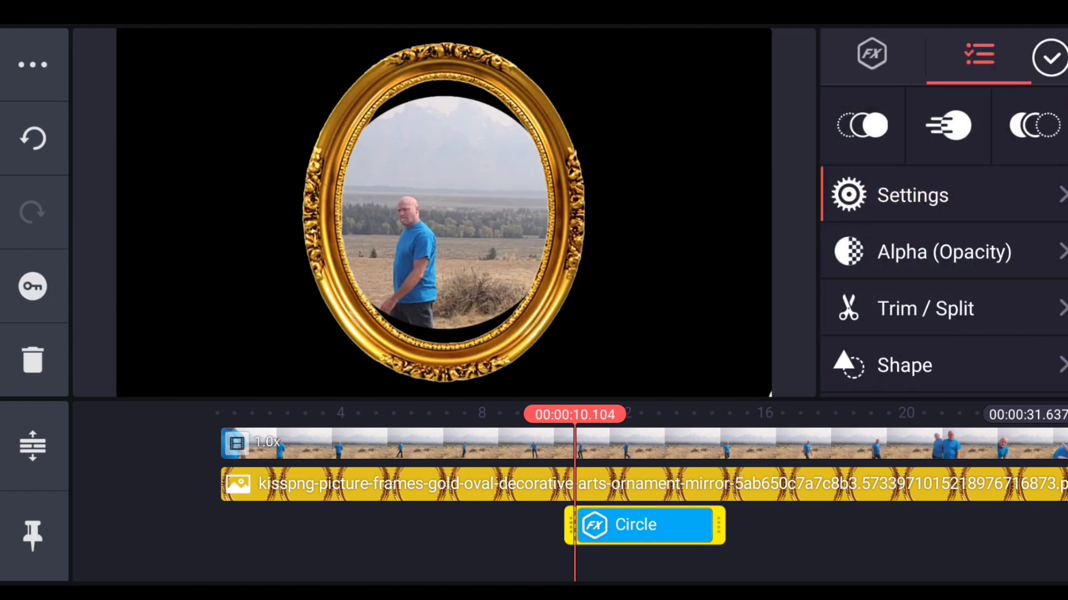
- Set the mask background colour by RGB sliders to red 255 and blue 255
click(913, 195)
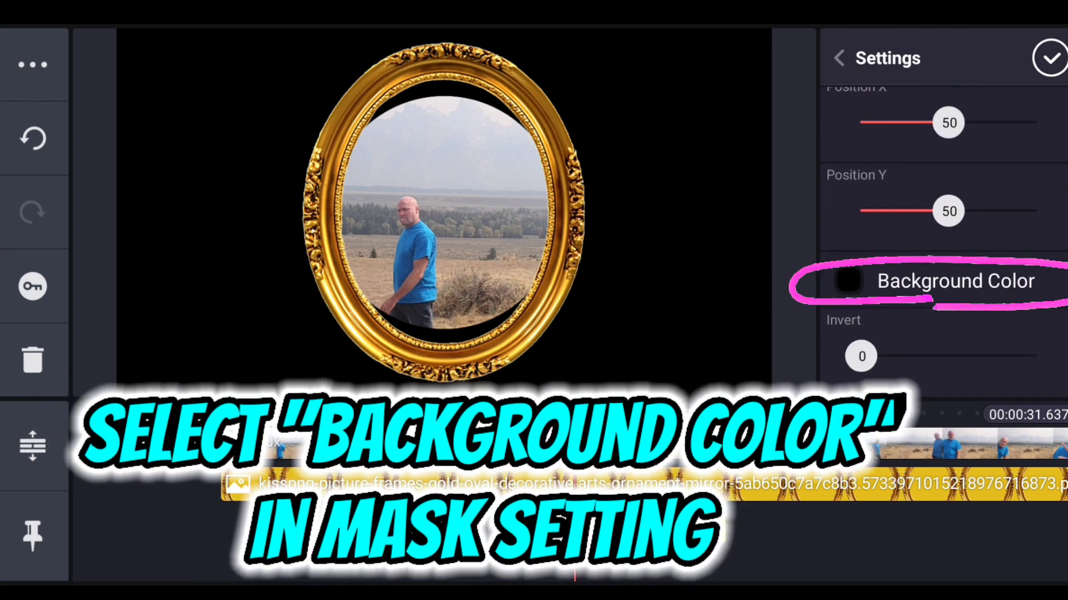
click(848, 281)
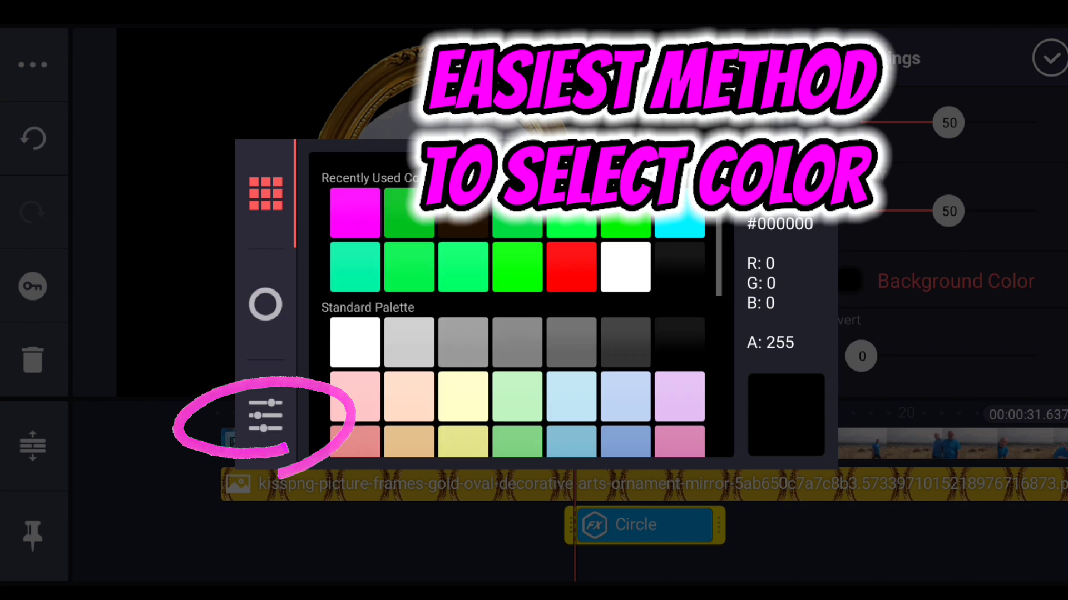
click(265, 416)
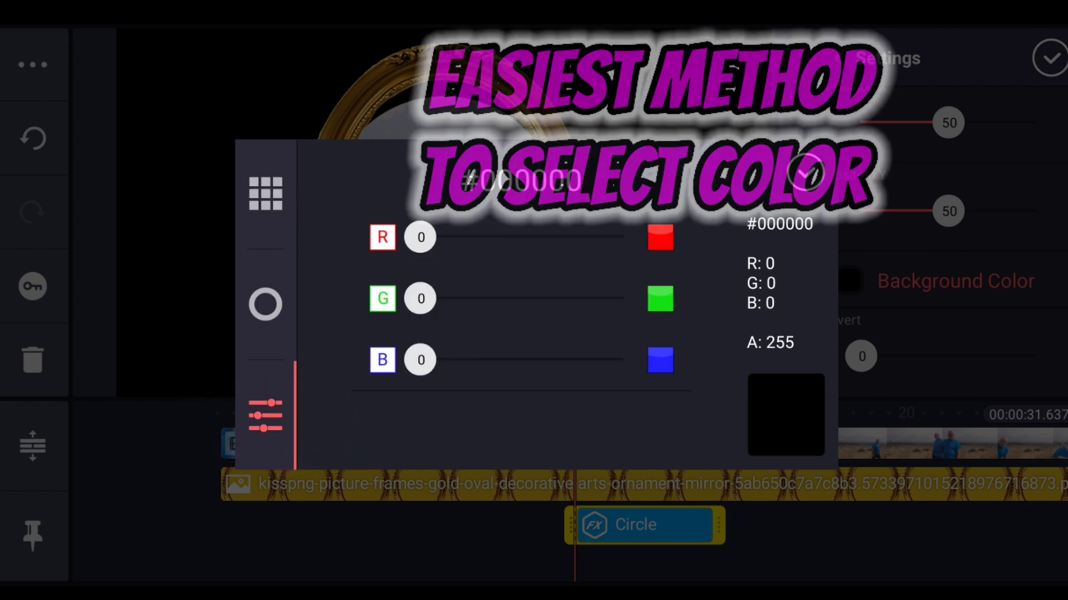
drag(420, 360, 622, 360)
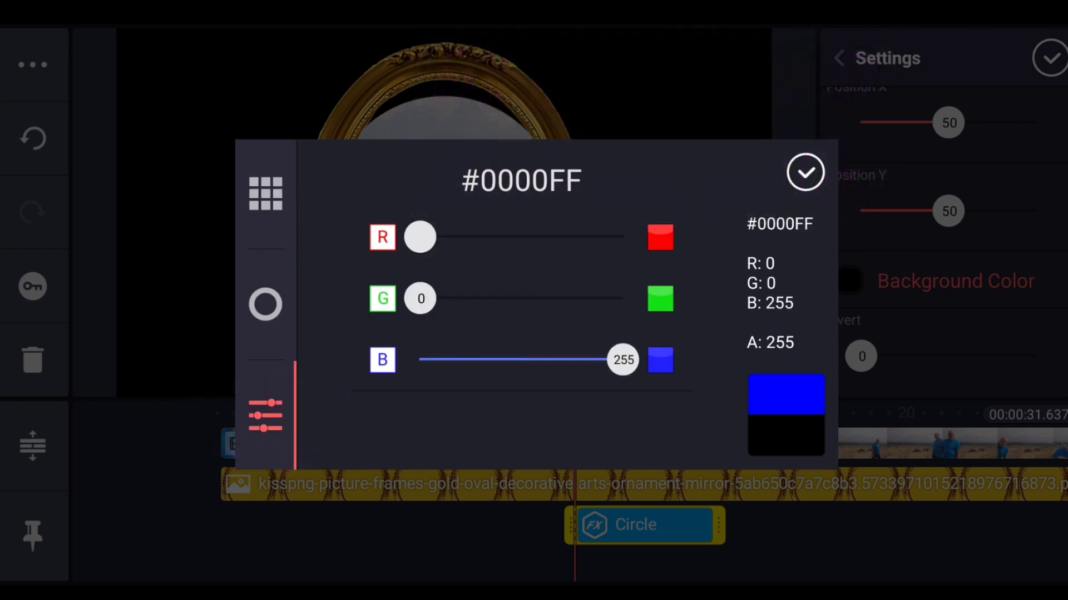
drag(419, 237, 621, 237)
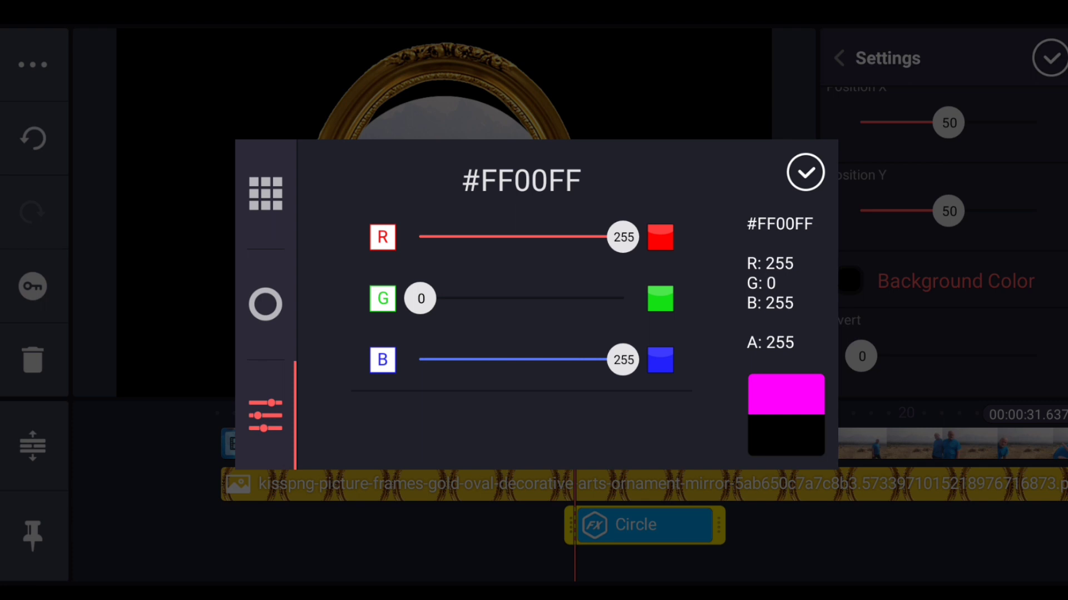
- Try green and yellow, then settle on pure magenta #FF00FF and confirm it
drag(421, 298, 621, 298)
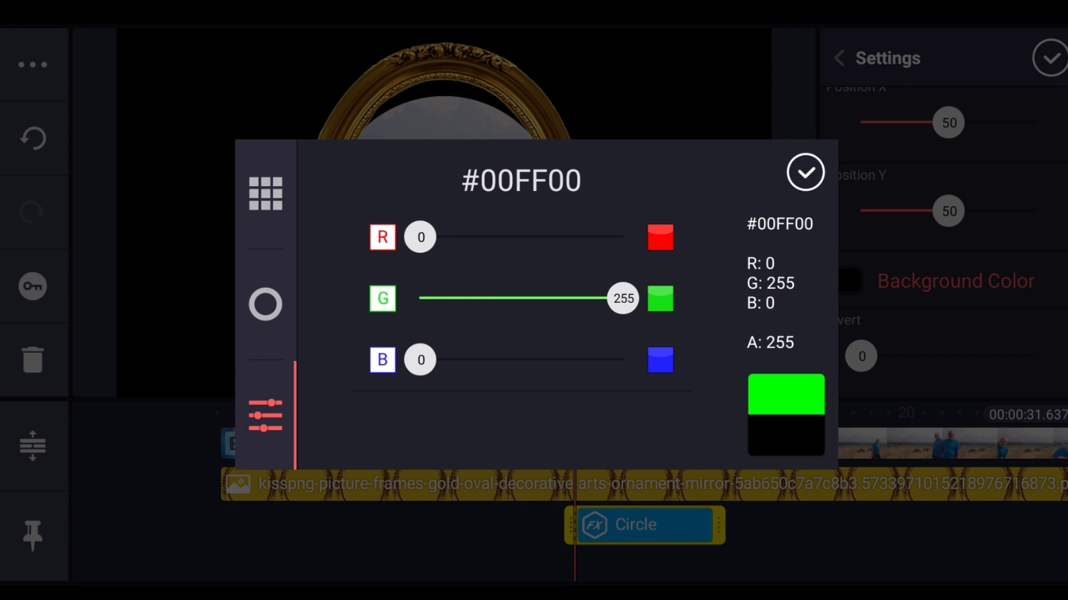
drag(420, 237, 621, 236)
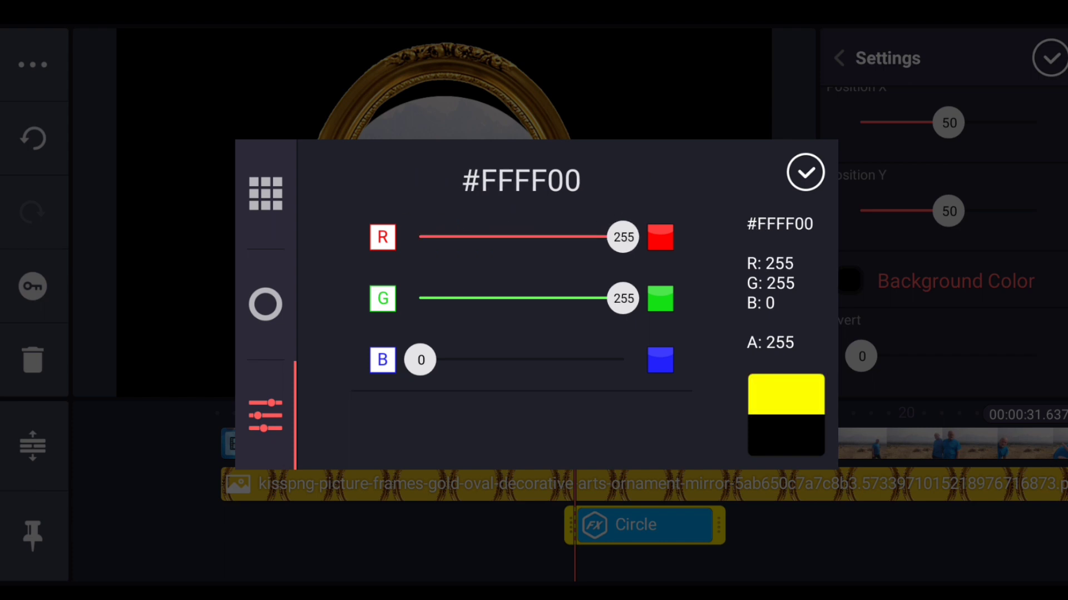
drag(615, 298, 434, 298)
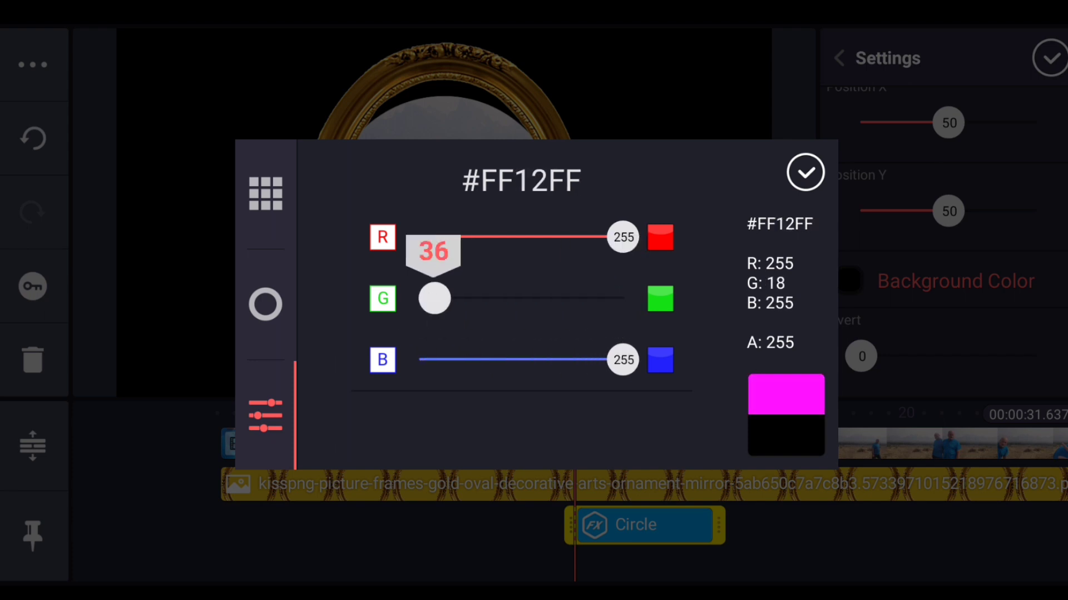
drag(434, 298, 421, 298)
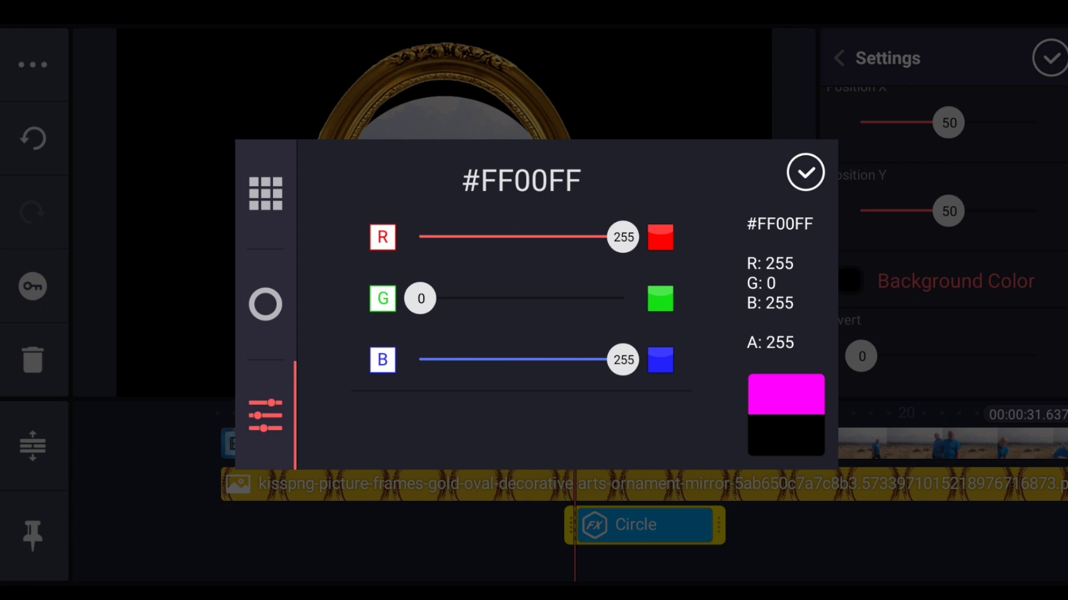
click(806, 171)
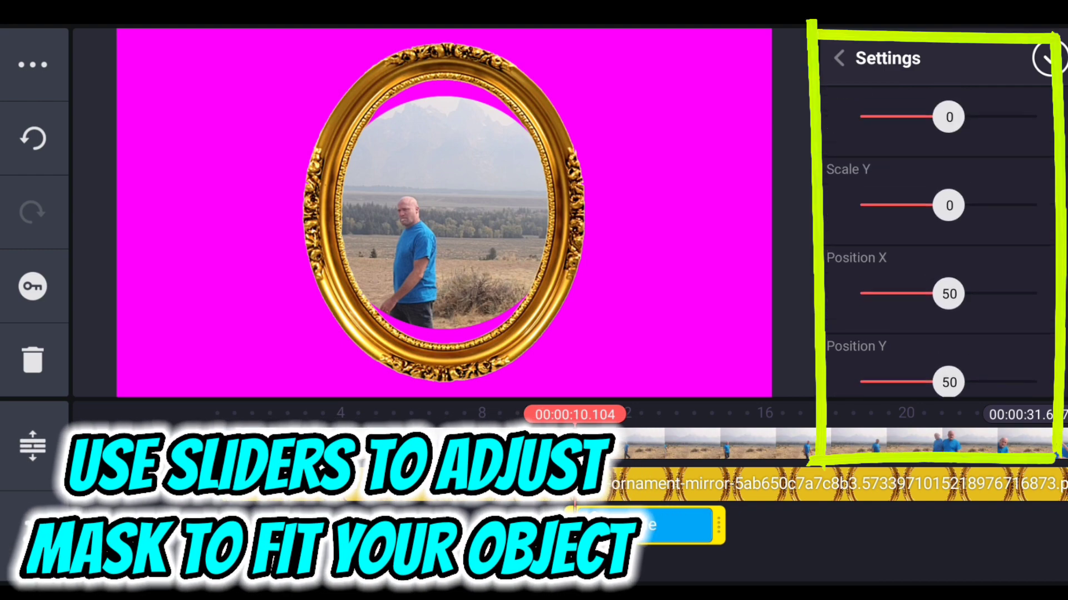
- Stretch the circle mask into a tall narrow oval and shift it right over the frame's side
scroll(down, 3)
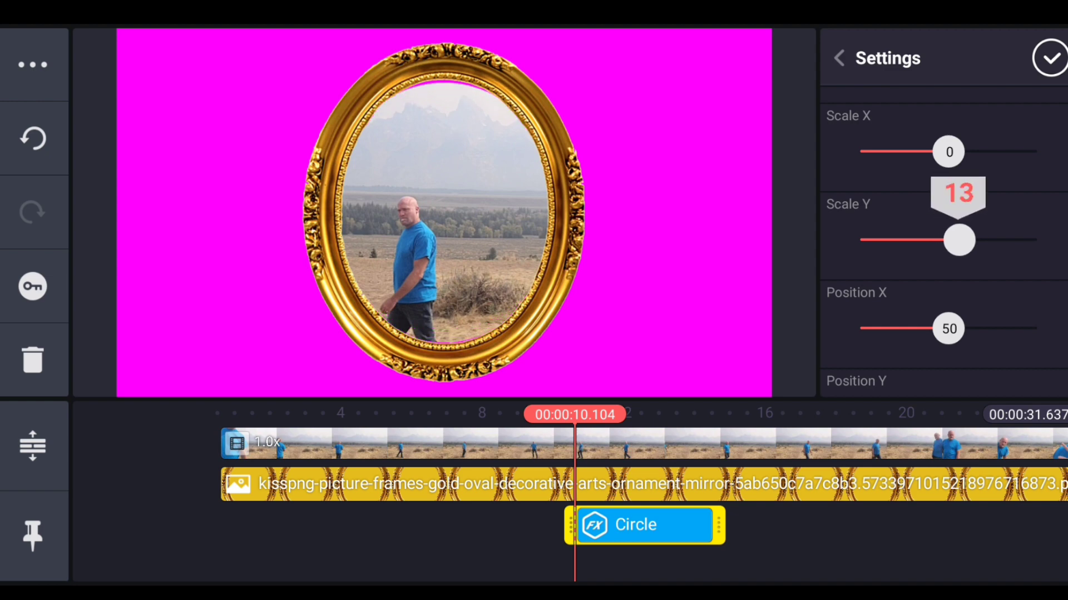
drag(955, 239, 973, 240)
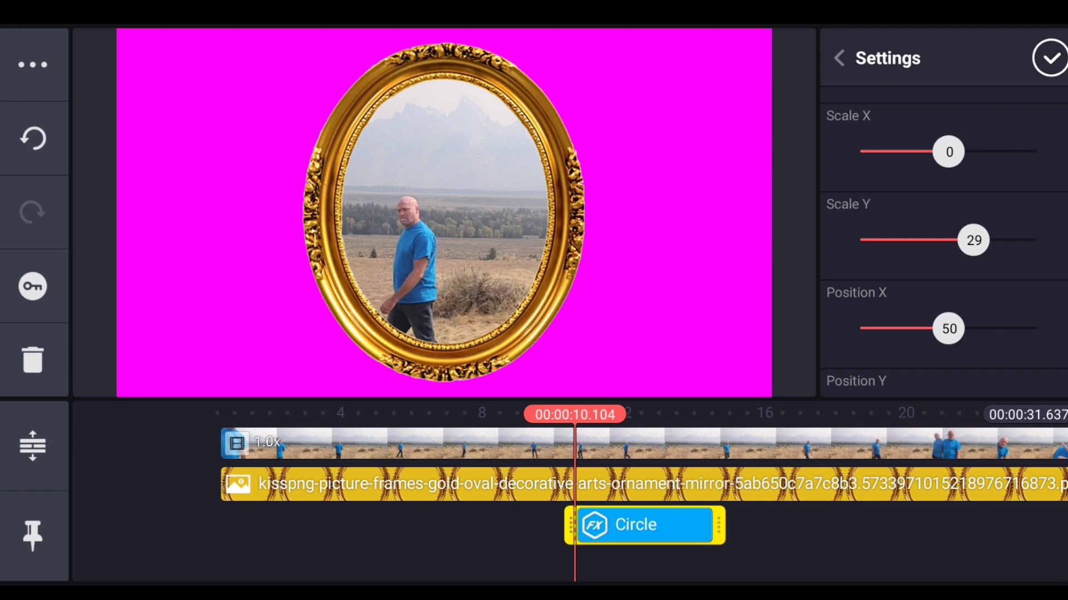
drag(928, 151, 997, 151)
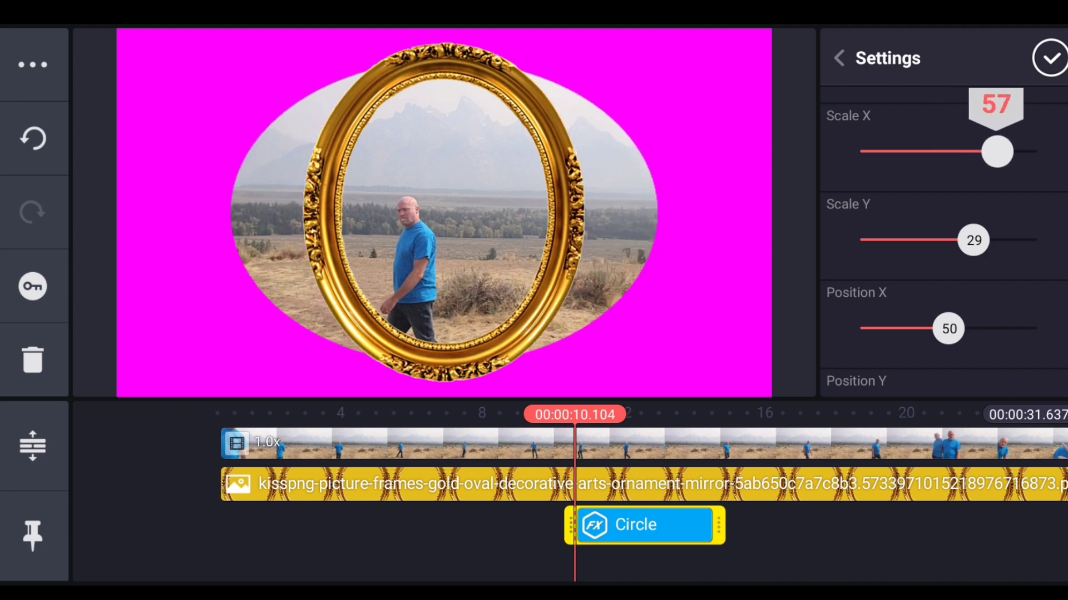
drag(997, 152, 979, 152)
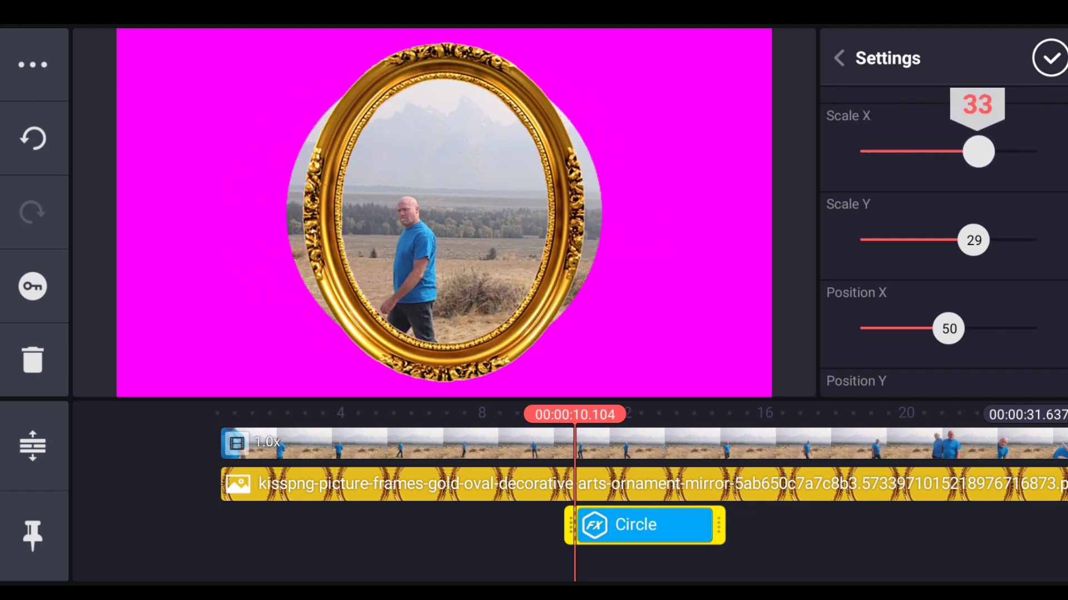
drag(977, 151, 956, 151)
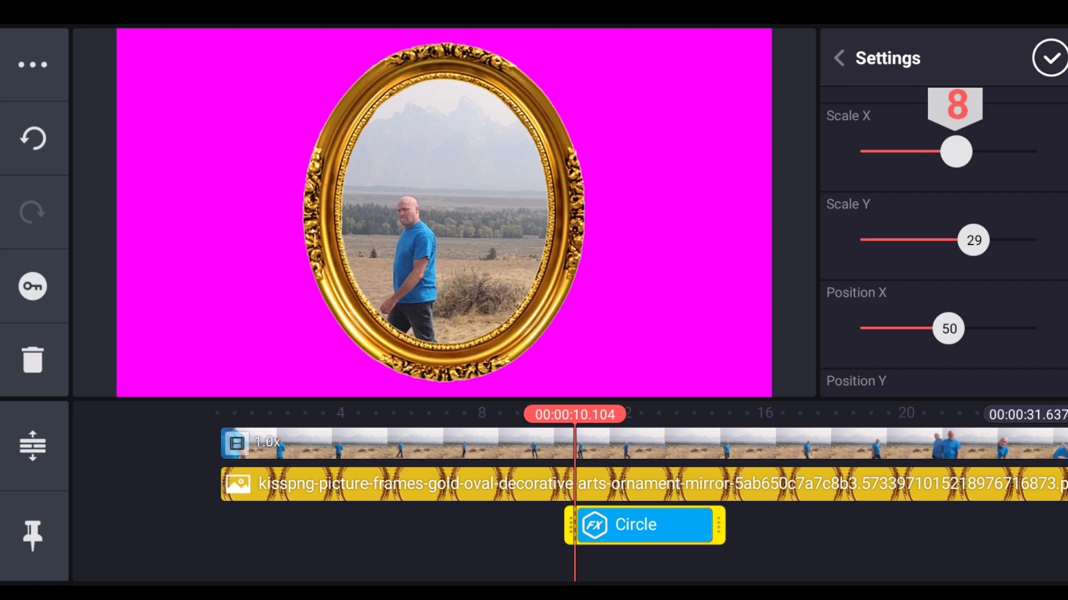
drag(955, 151, 956, 152)
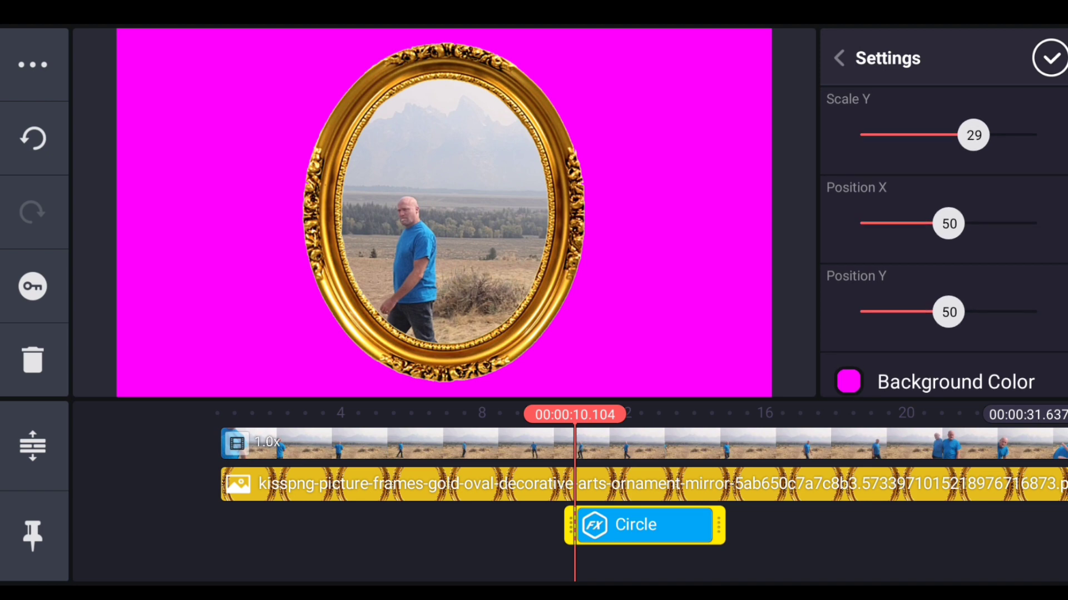
drag(947, 312, 910, 312)
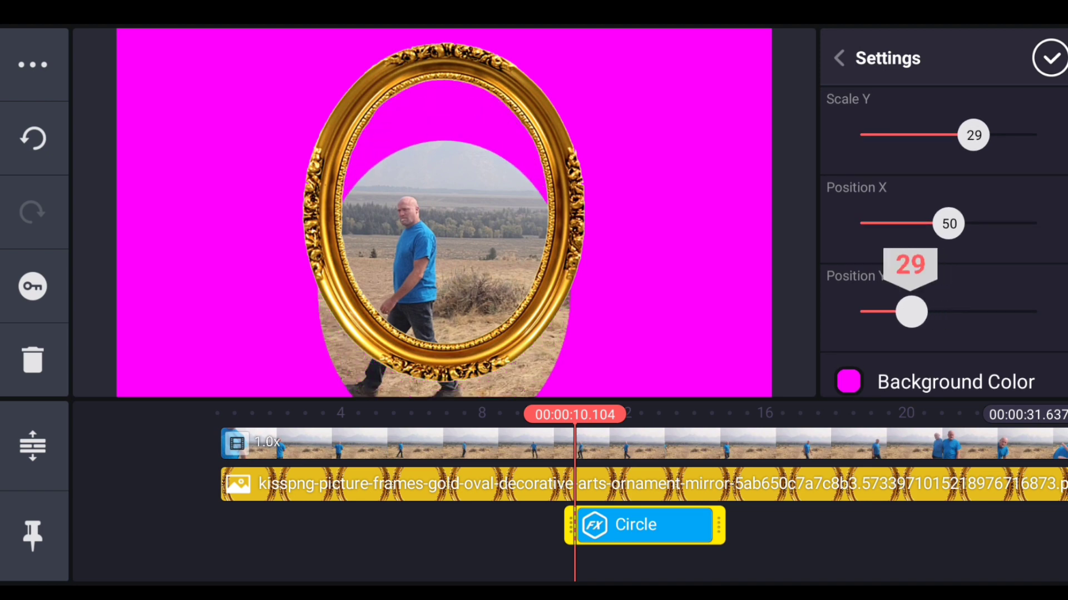
drag(912, 312, 941, 312)
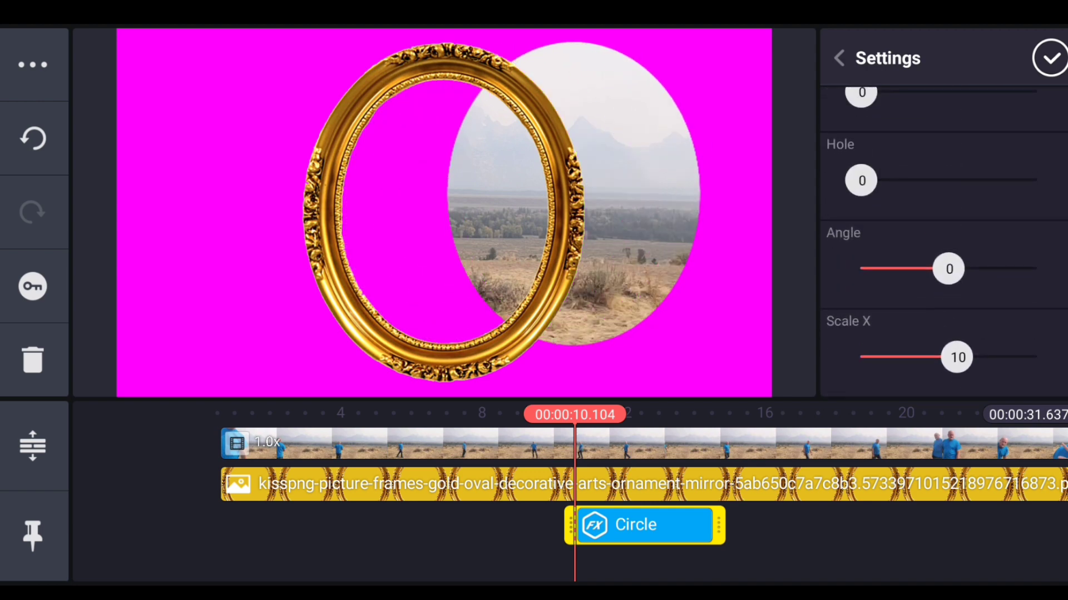
- Try edge softening and a centre hole, then restore the mask to solid with Hole 0
drag(861, 191, 899, 191)
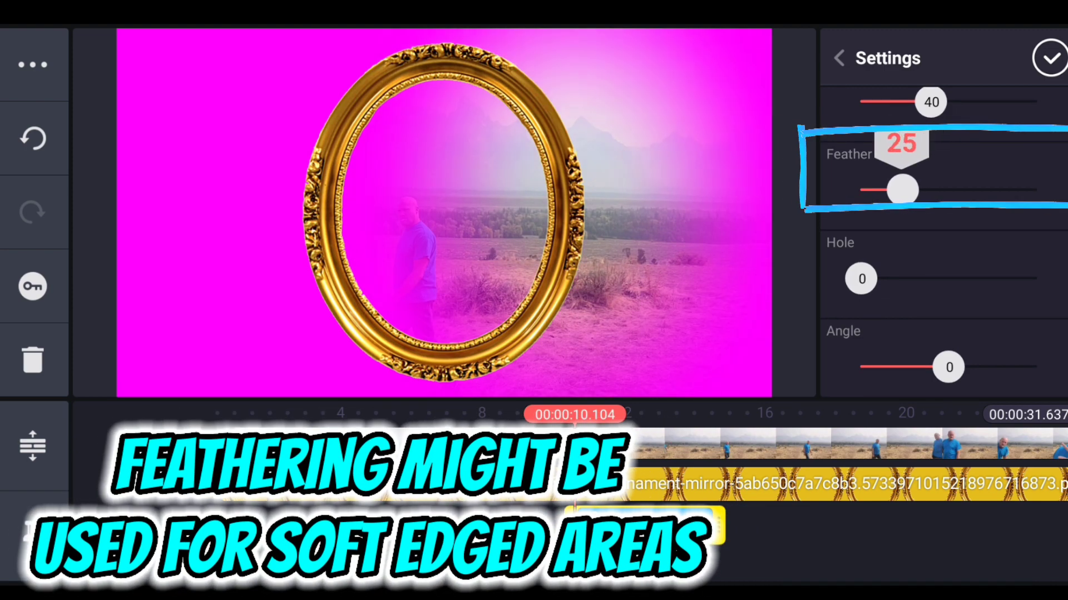
drag(902, 190, 871, 190)
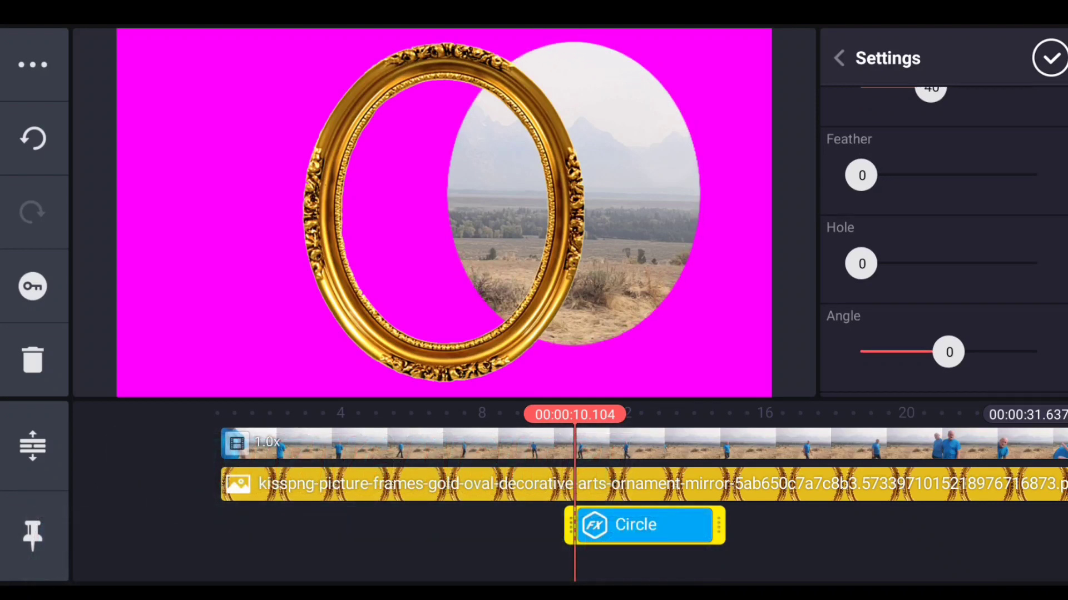
drag(860, 263, 883, 264)
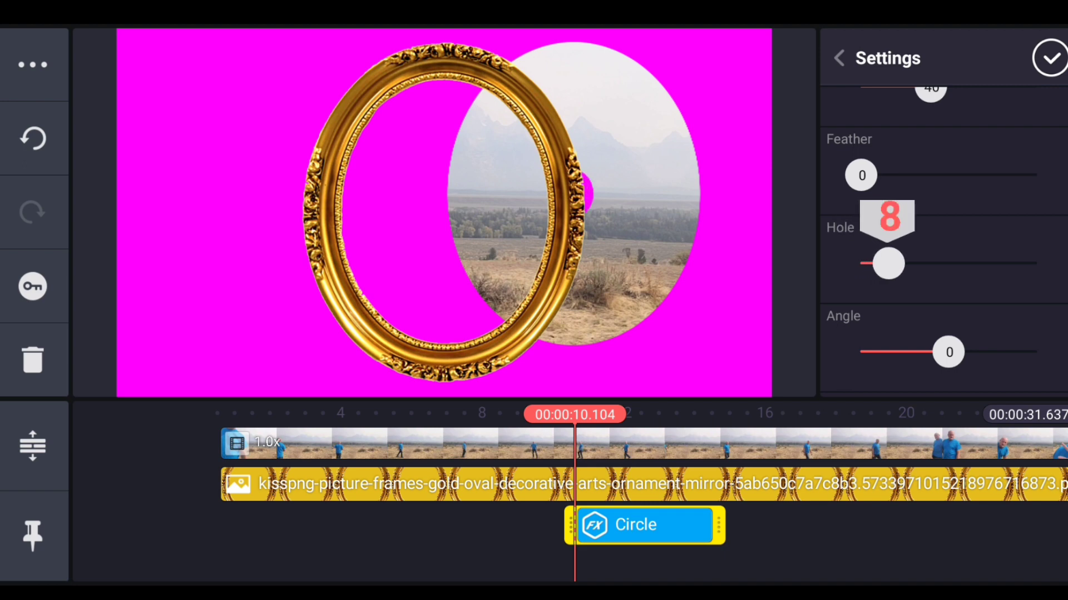
drag(883, 264, 949, 264)
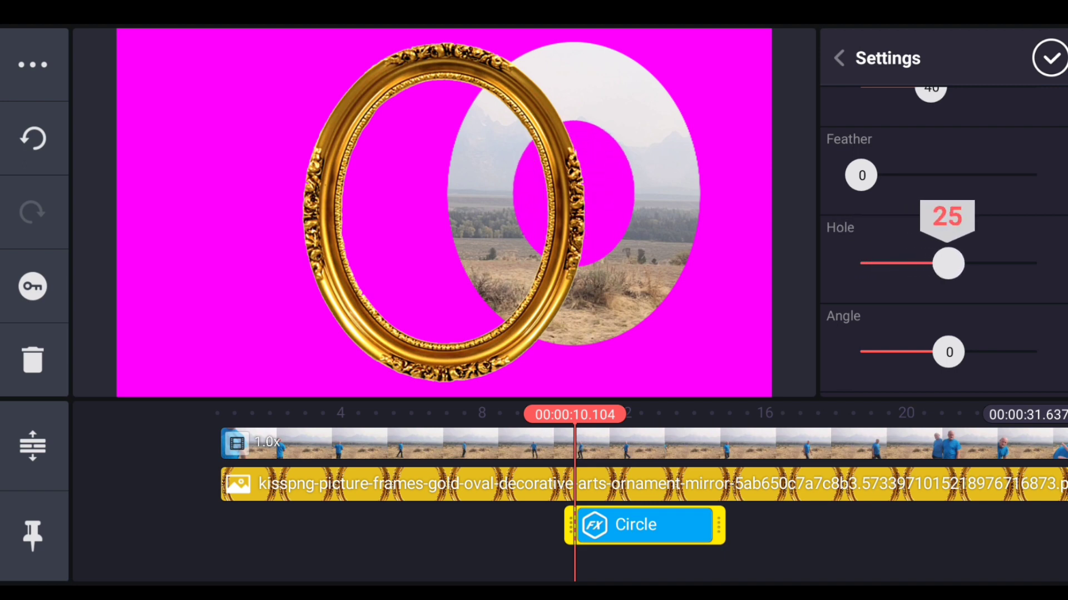
click(947, 263)
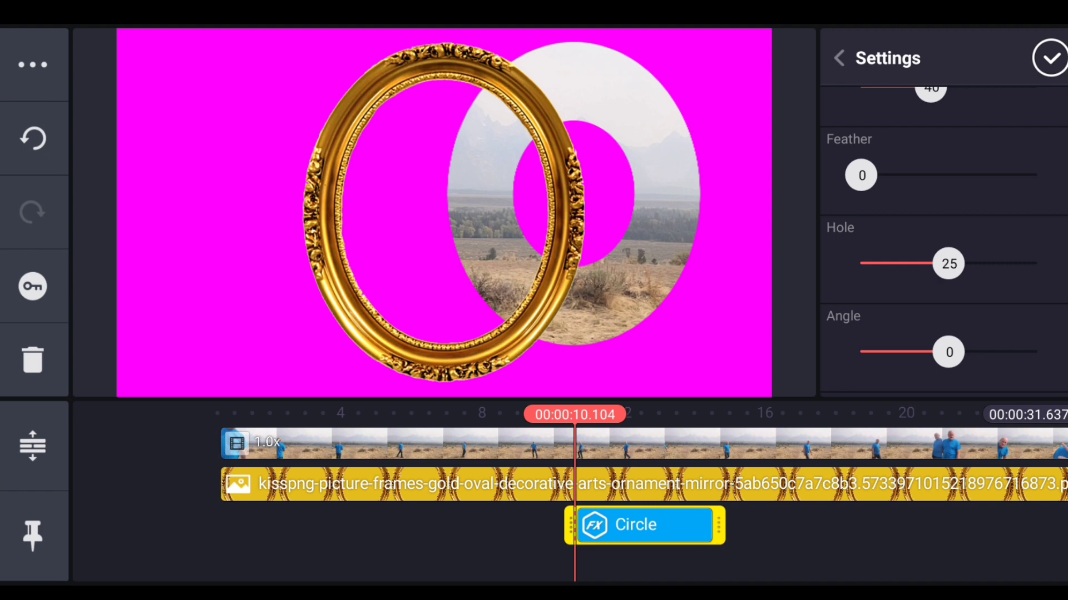
scroll(down, 3)
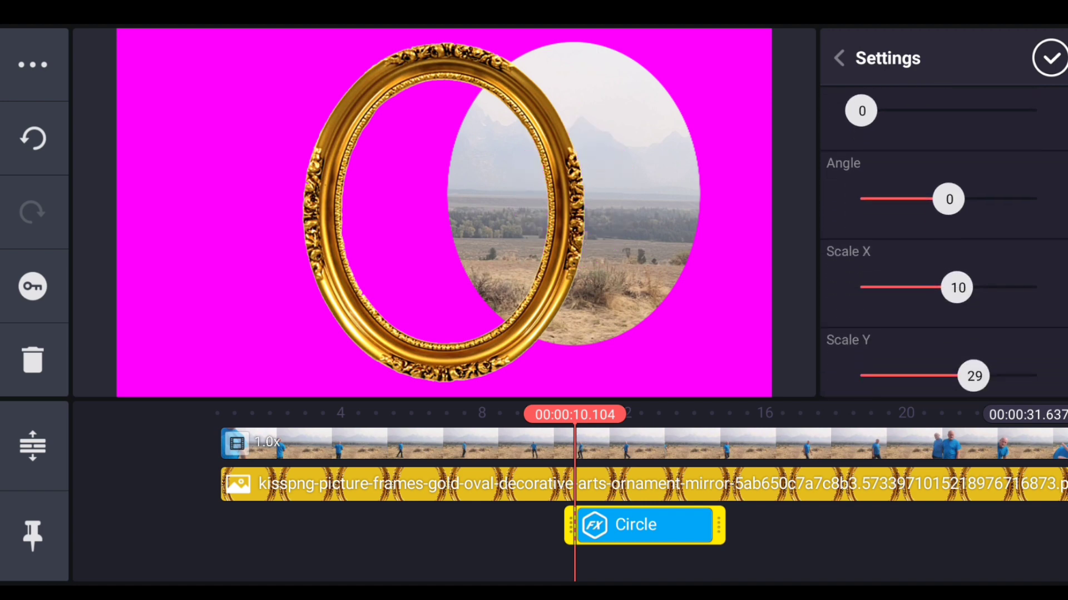
- Centre the oval at Position X 51, Y 50 inside the gold frame and confirm the settings
scroll(down, 3)
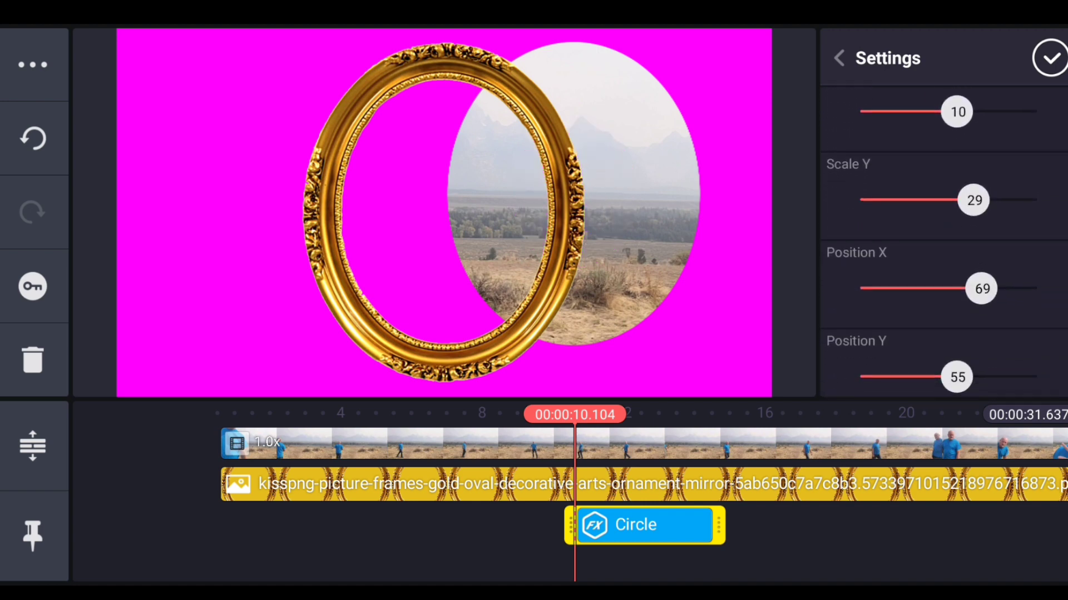
drag(980, 288, 949, 288)
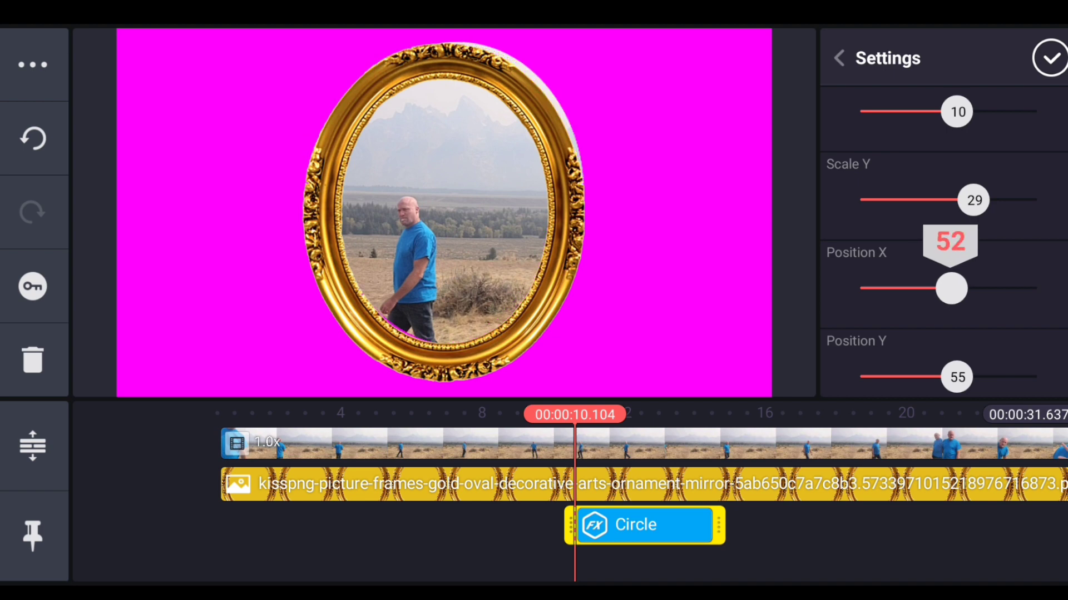
drag(951, 288, 948, 288)
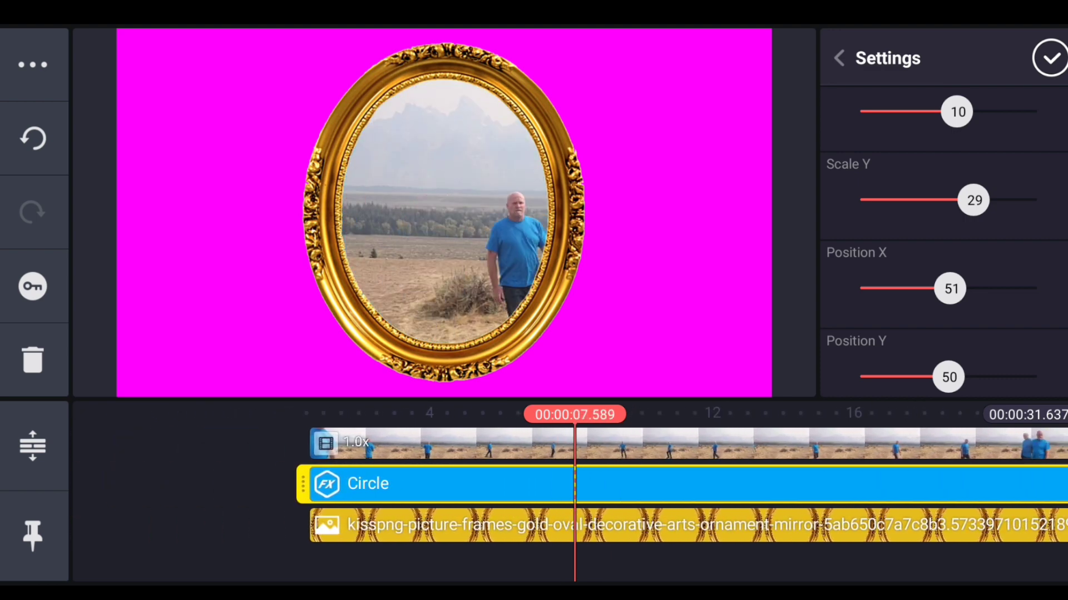
click(839, 58)
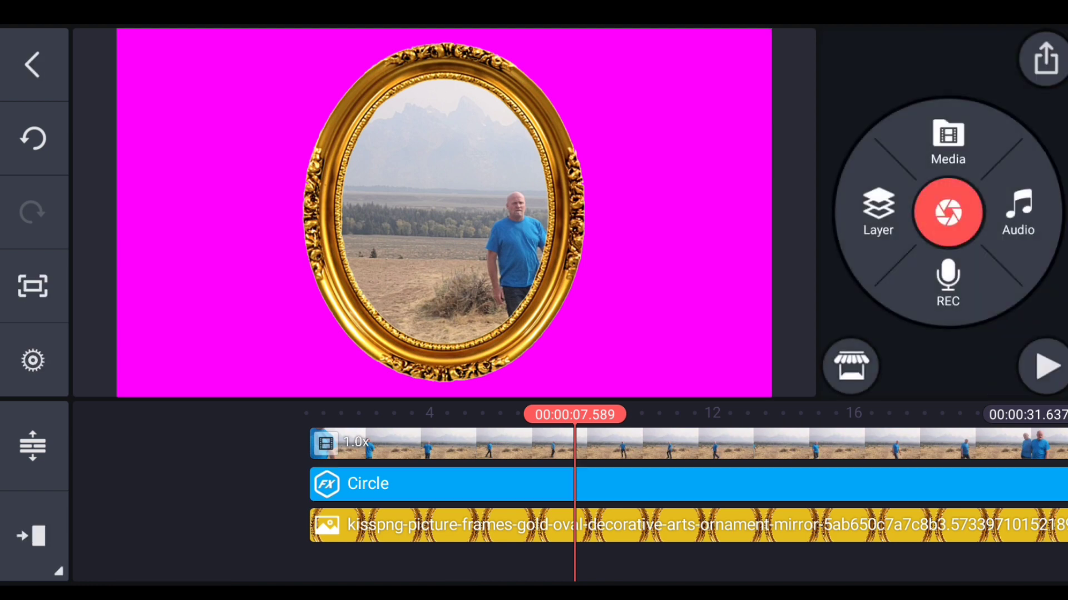
- Export the framed oval video as FHD 1080p at 30 fps with high bitrate
click(1045, 64)
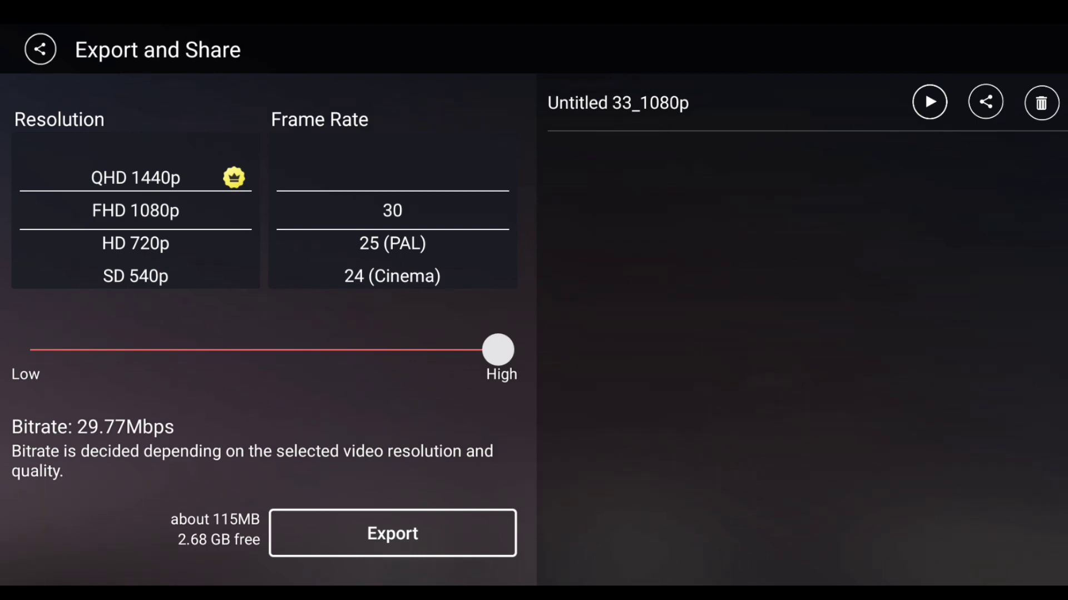
click(392, 533)
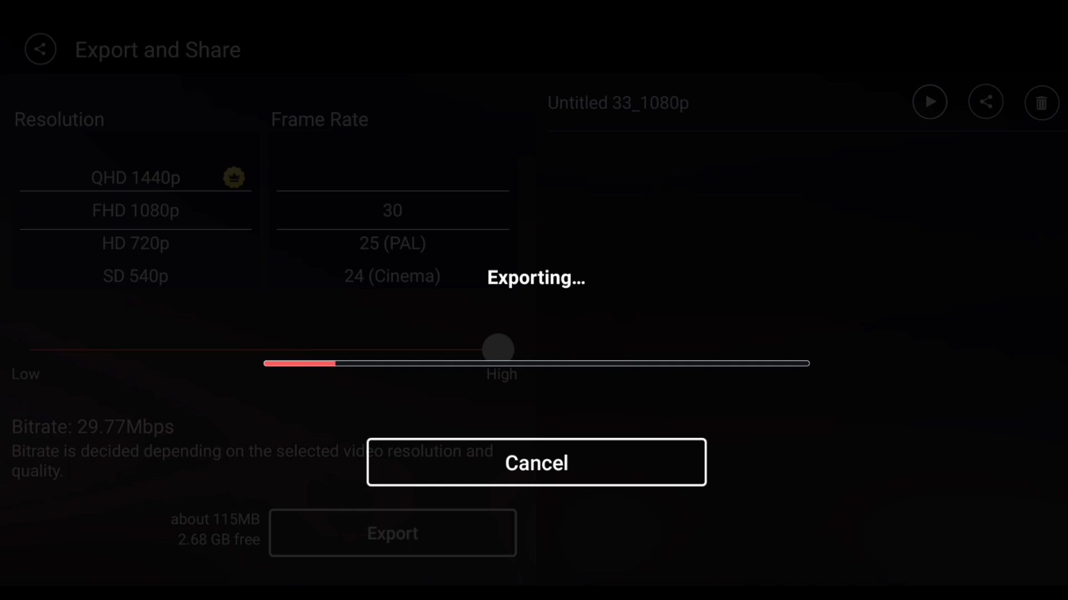
click(536, 462)
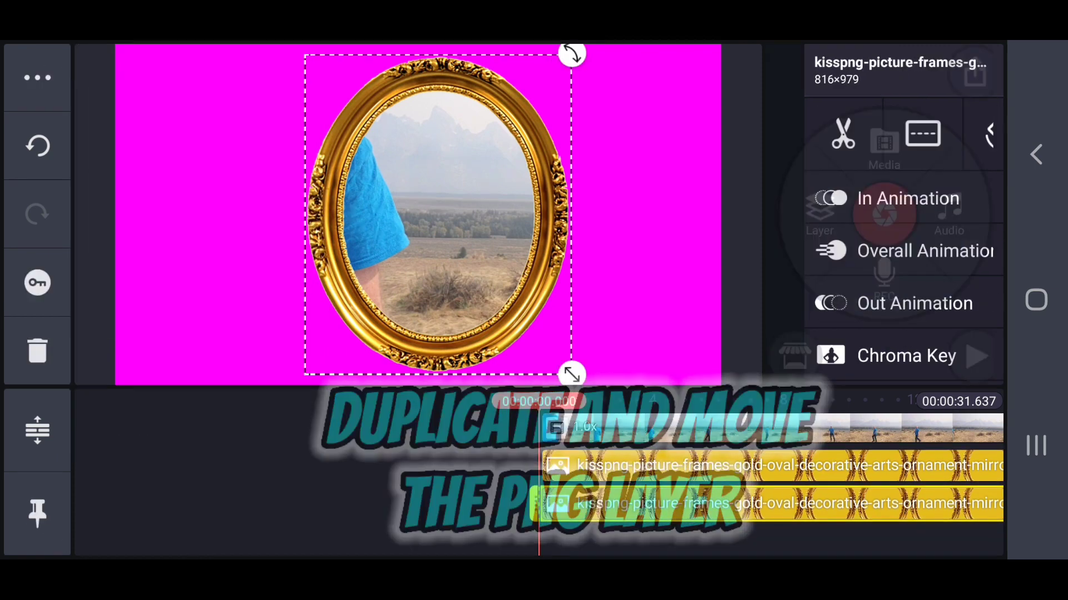
- Place a duplicated gold frame on the right half, bring frames to front, with its own circle mask
drag(439, 215, 252, 215)
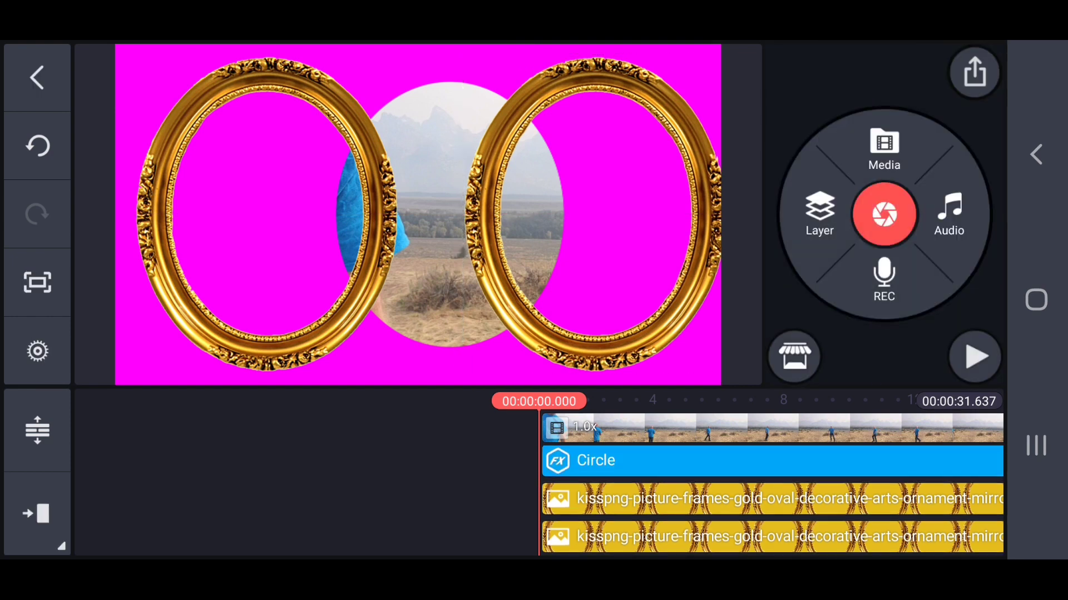
click(593, 460)
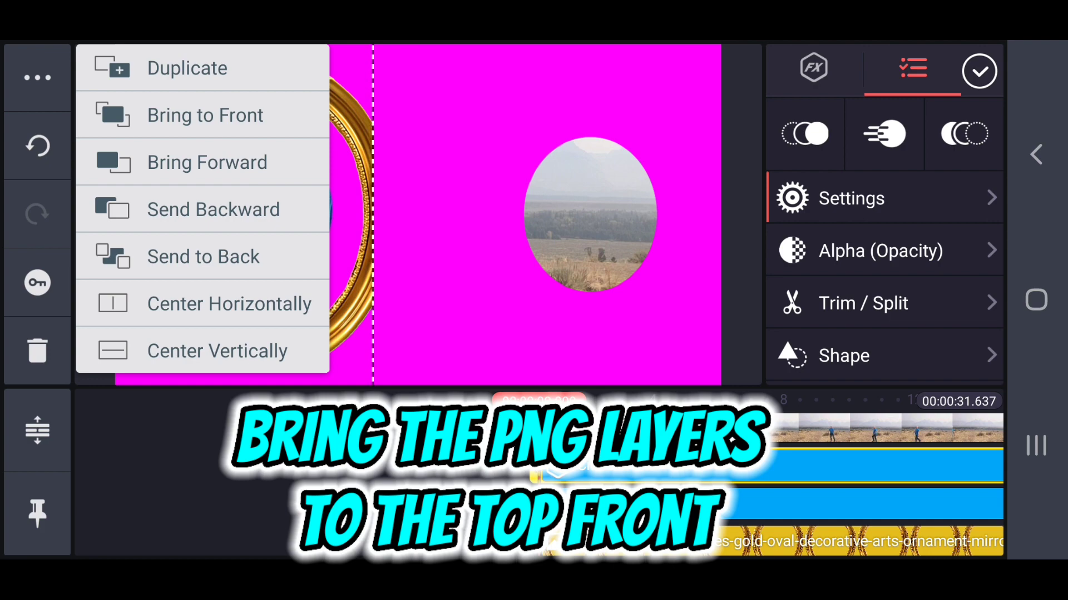
click(205, 114)
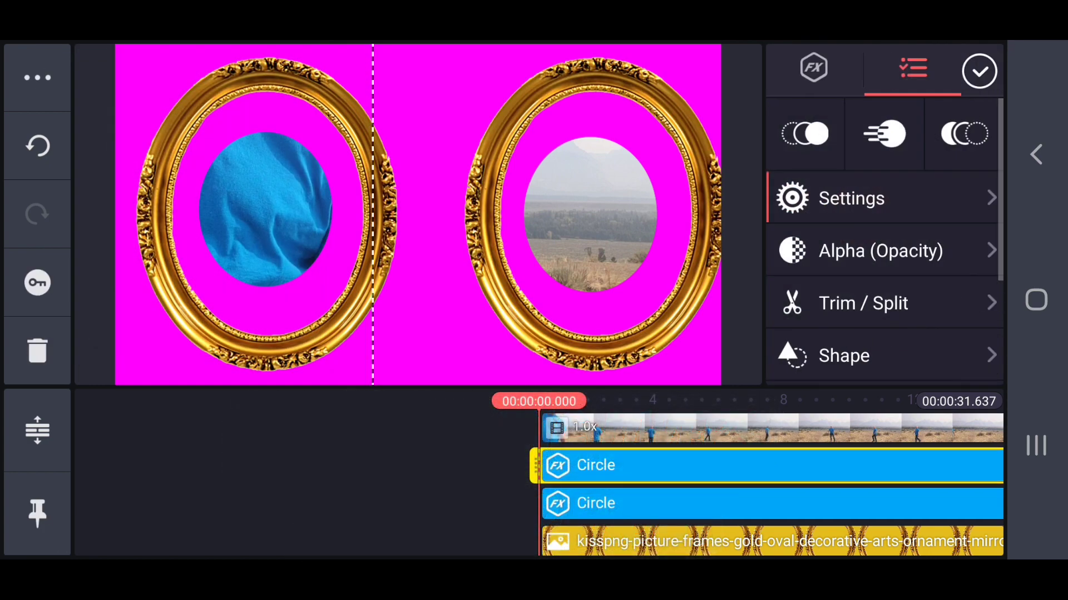
click(851, 198)
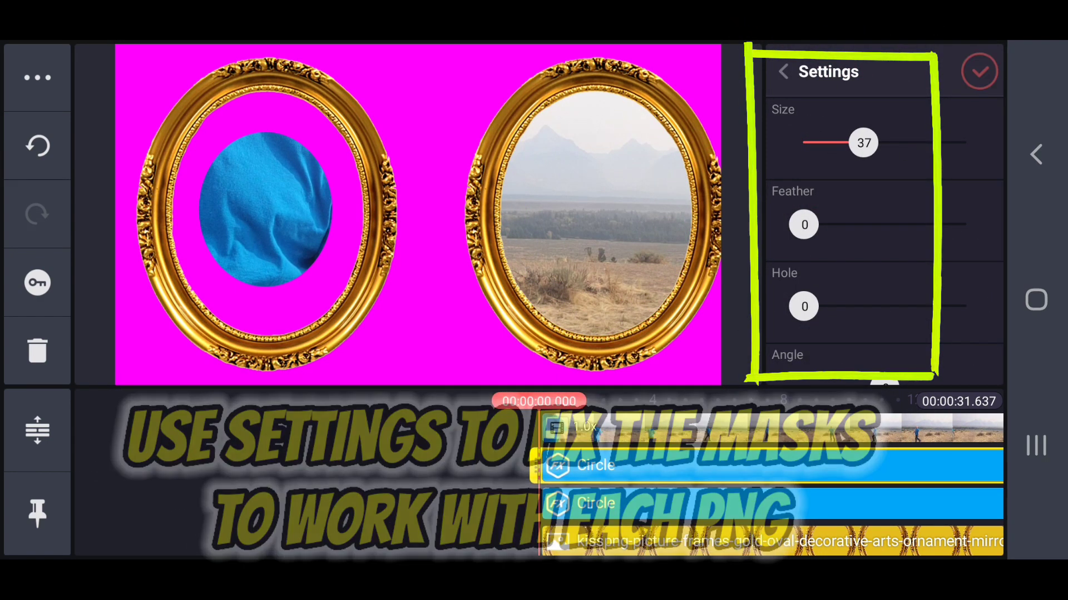
- Select the second Circle mask and enlarge it to Size 40 in its settings
click(782, 71)
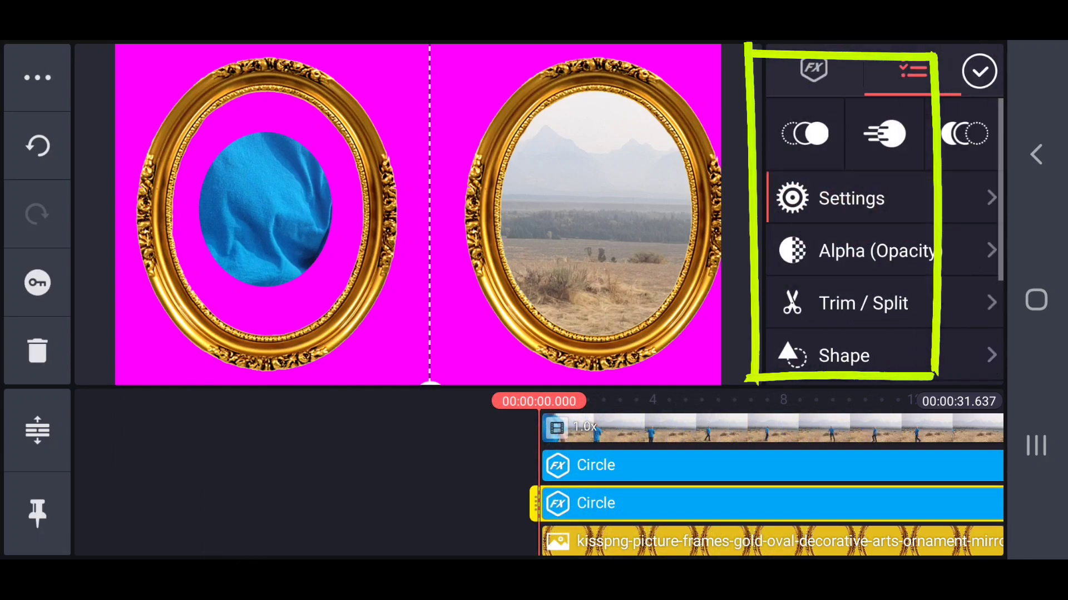
click(850, 198)
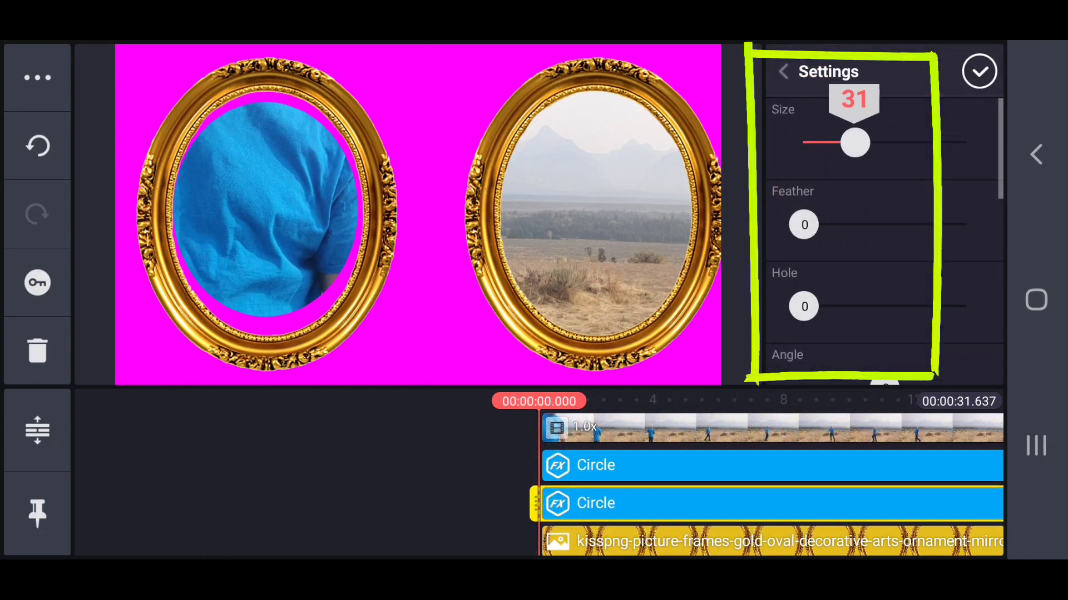
drag(854, 143, 867, 143)
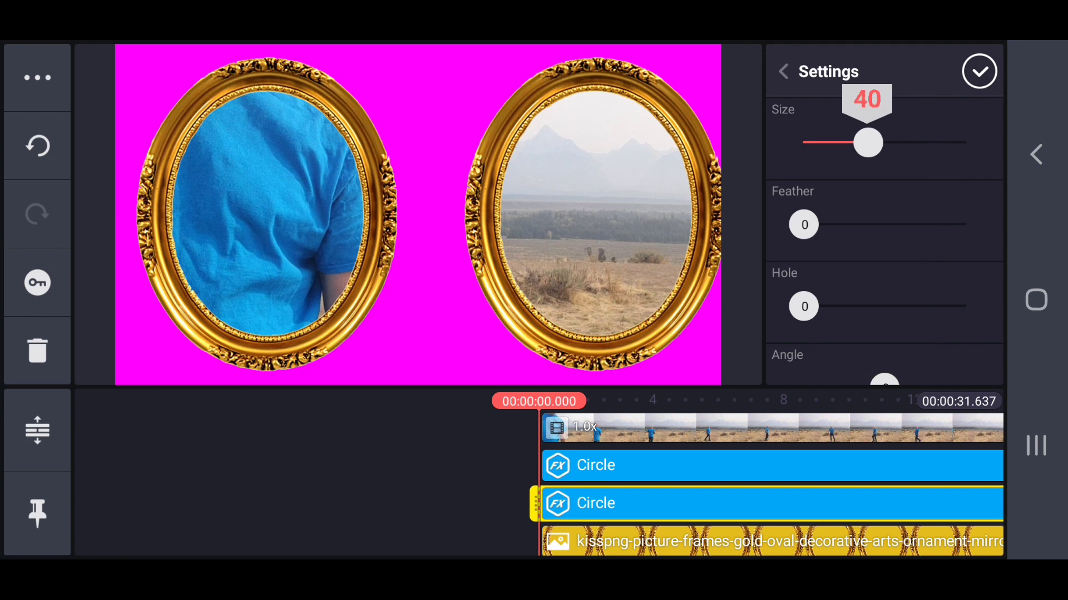
drag(868, 142, 859, 142)
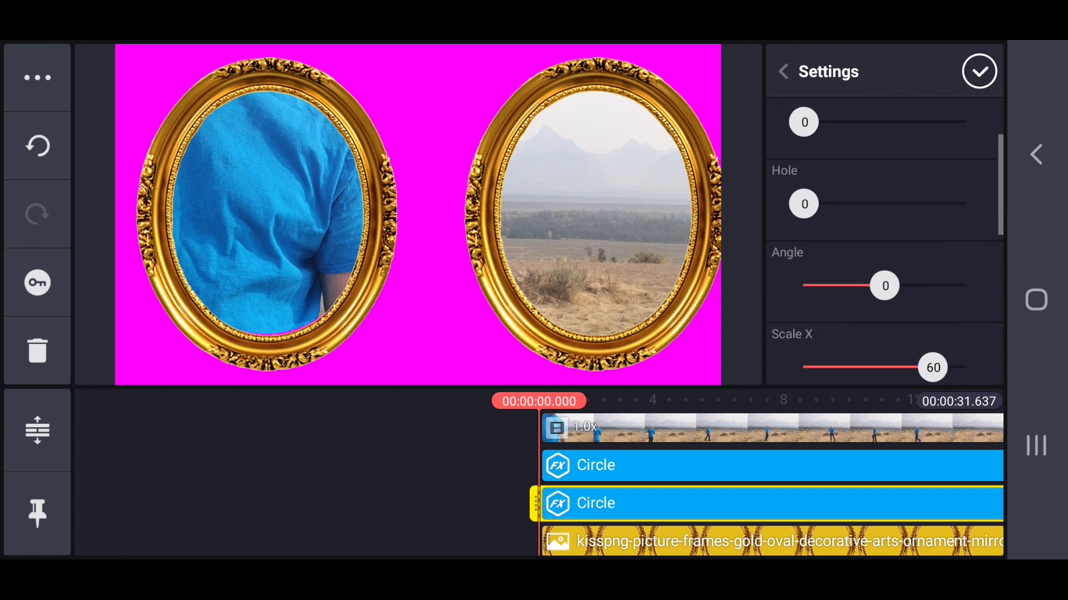
- Reshape the left mask to Scale X 60, Scale Y 69, Position X 54, Y 49 to fill its frame
scroll(down, 3)
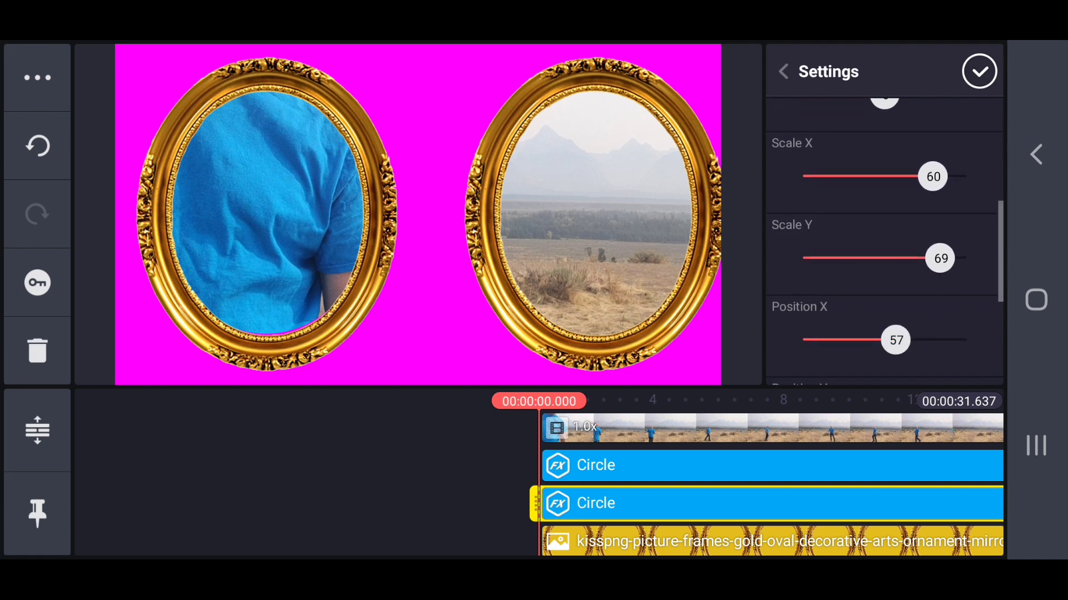
scroll(down, 3)
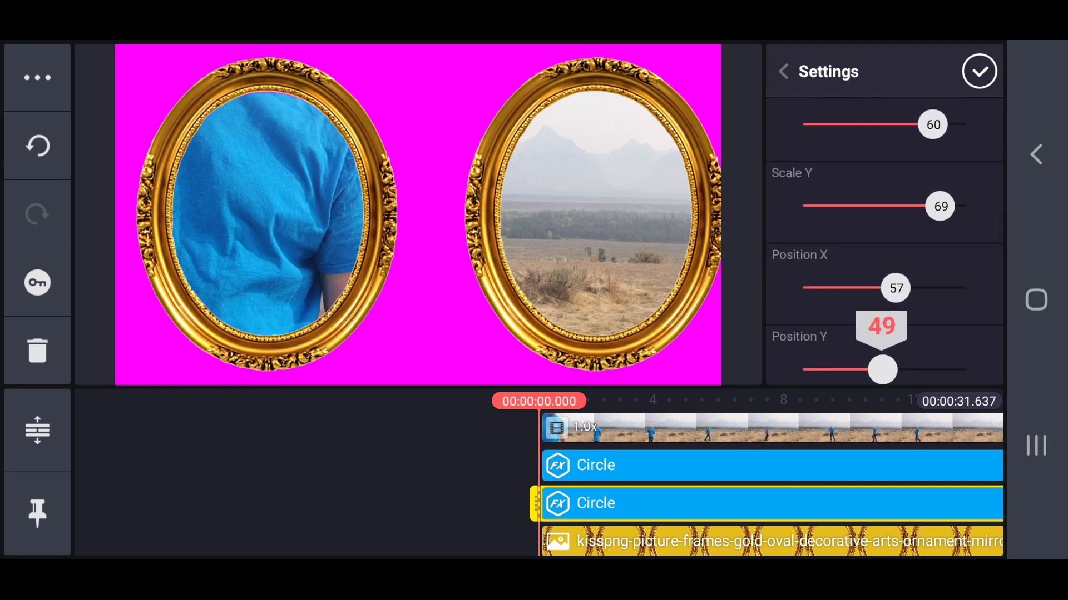
drag(882, 287, 896, 288)
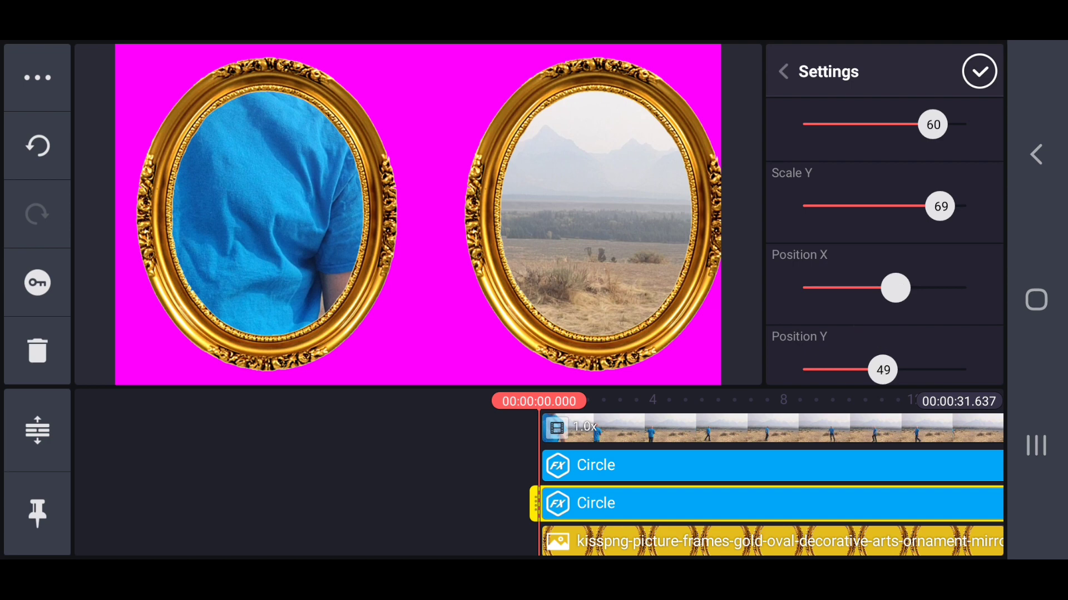
drag(894, 287, 892, 287)
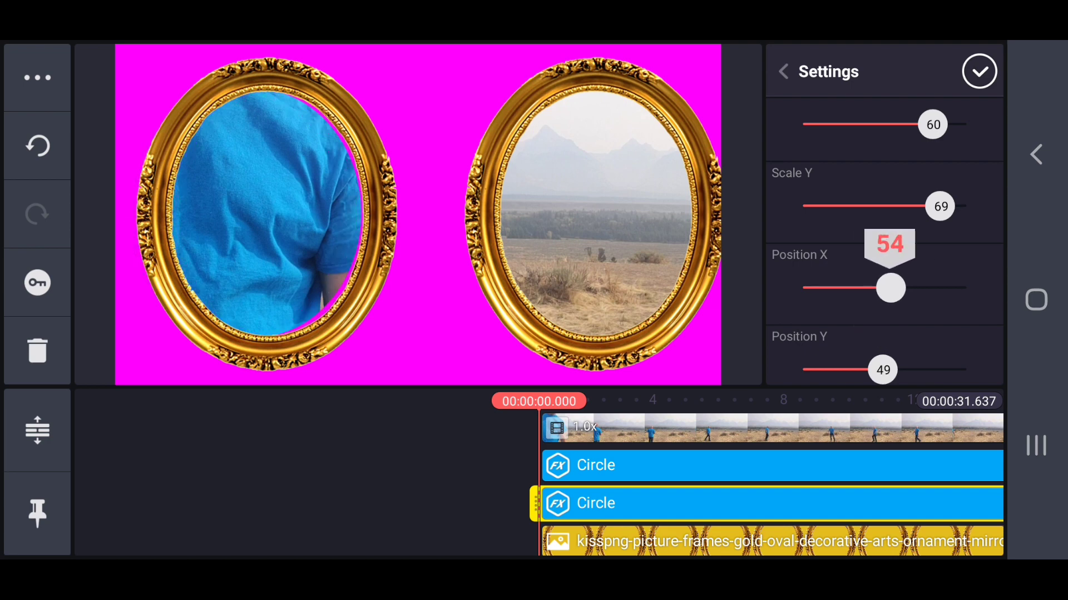
drag(892, 288, 897, 288)
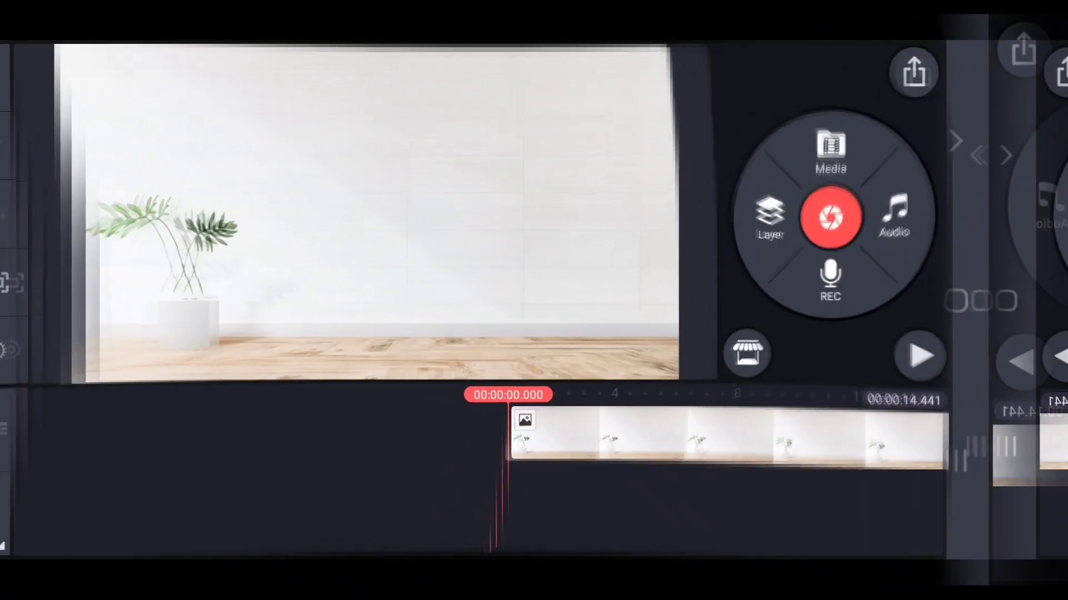
- Add the exported mp4 as a media layer over the white room and chroma-key out its magenta
click(830, 149)
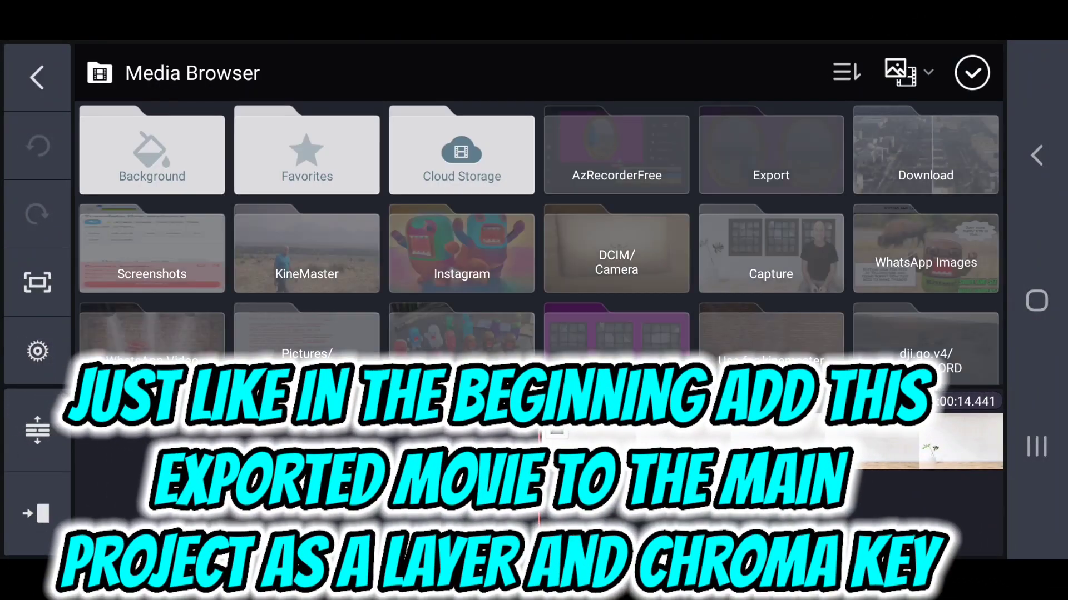
click(770, 150)
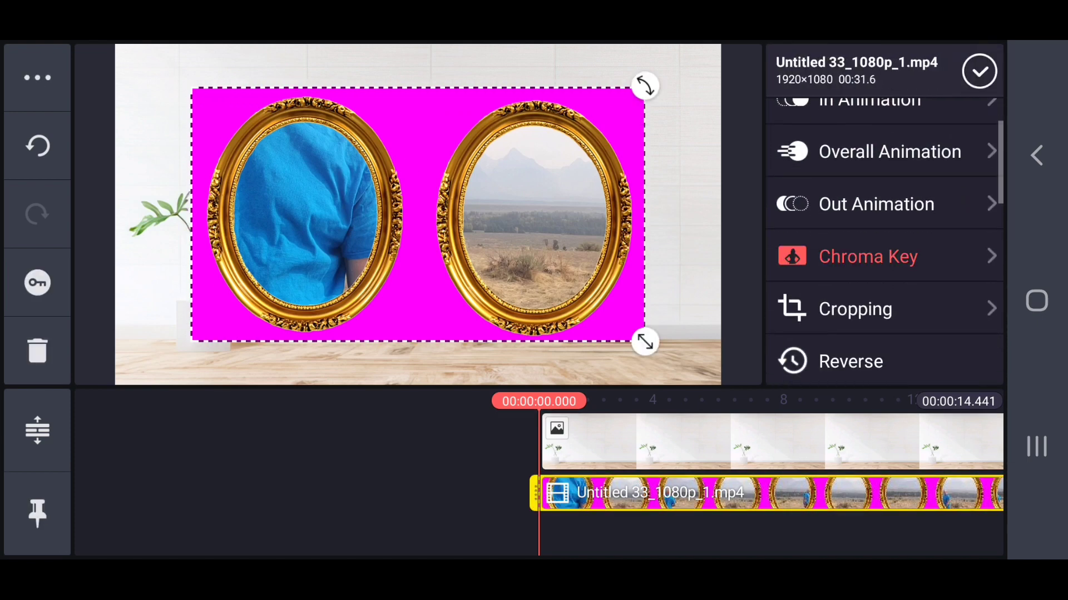
click(867, 257)
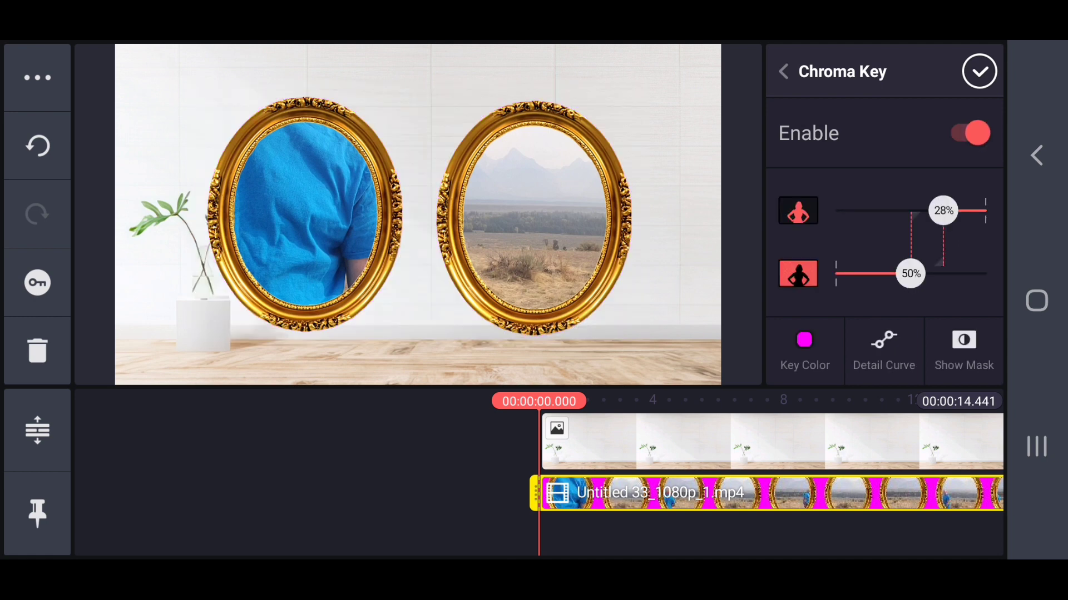